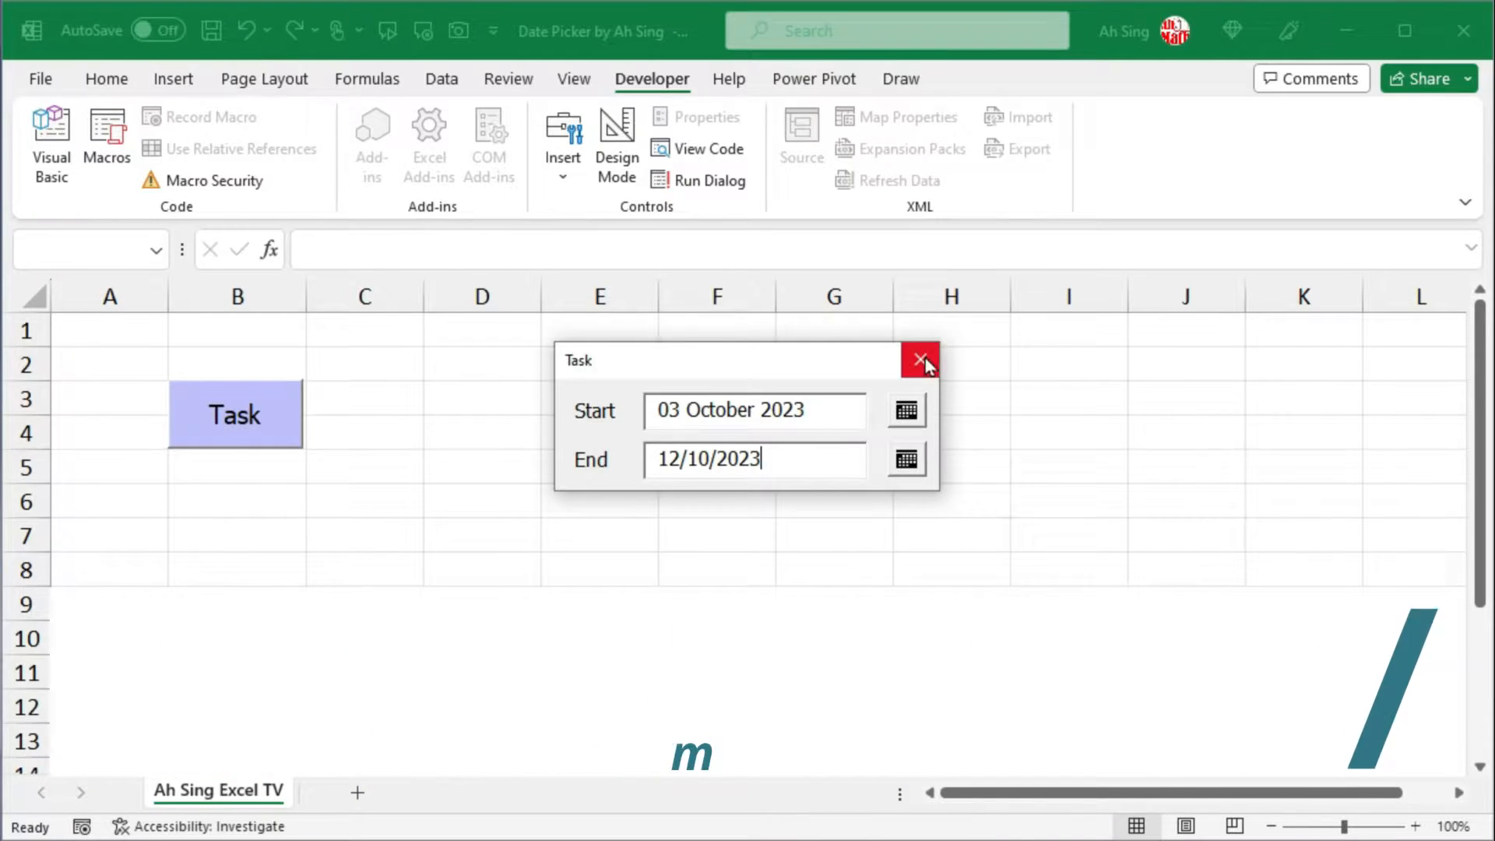
Close the running Task form and open the DSelect form in VBA design view
click(920, 360)
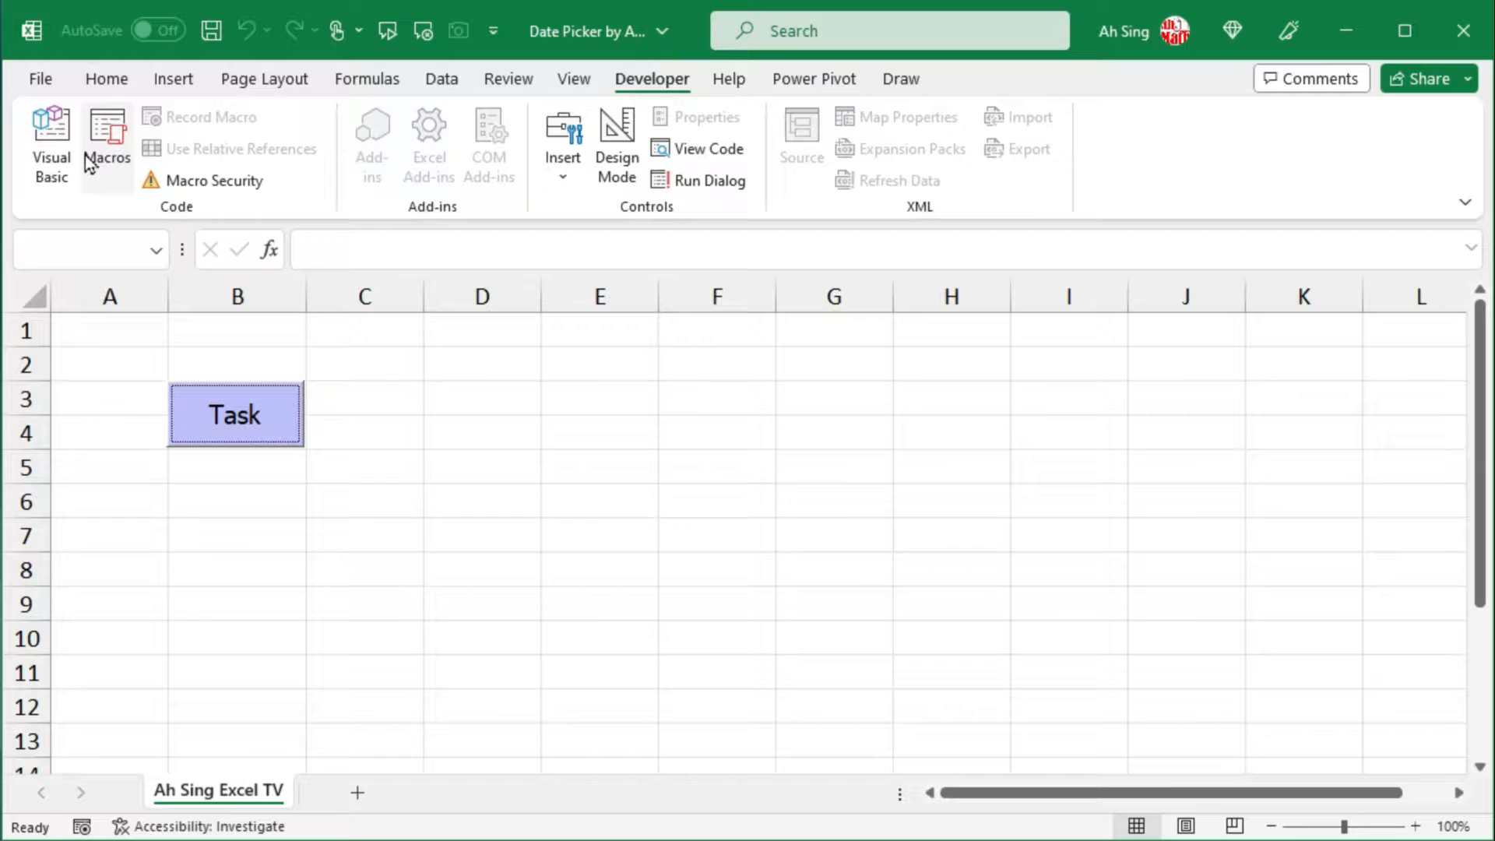
click(50, 143)
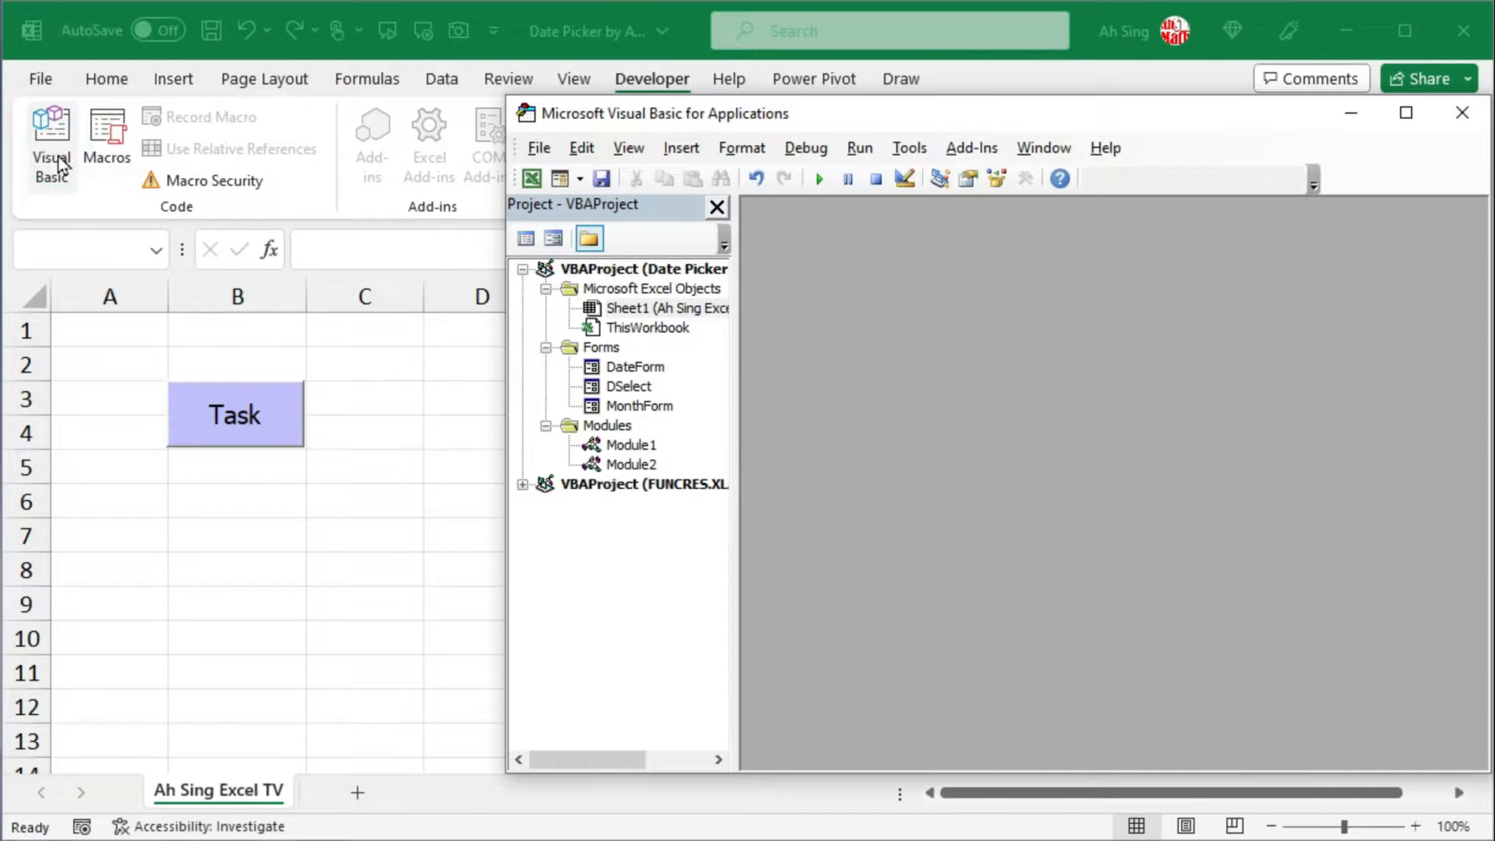
double_click(631, 386)
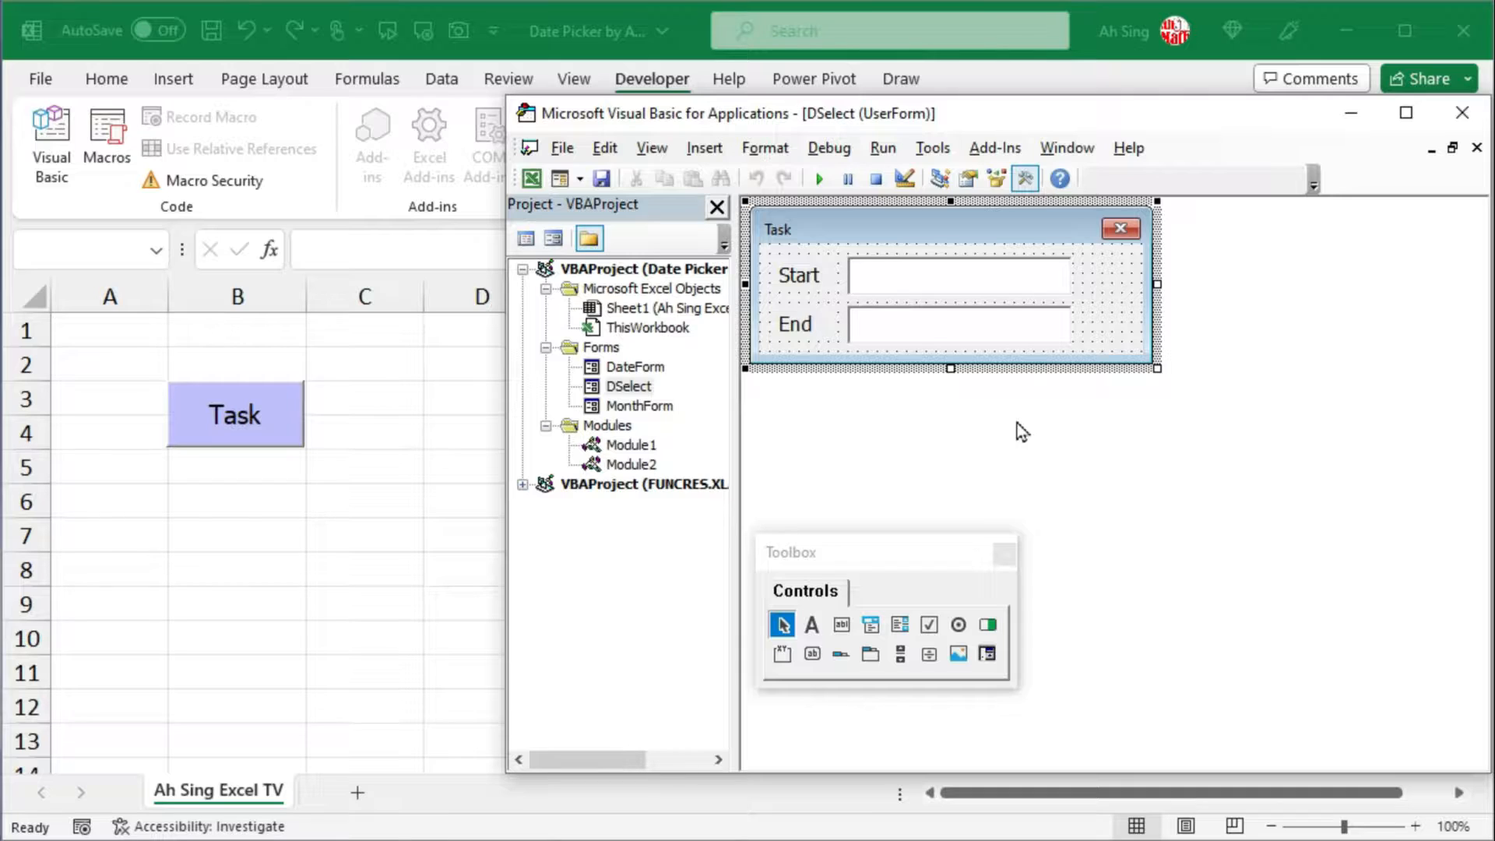
mouse_move(966, 455)
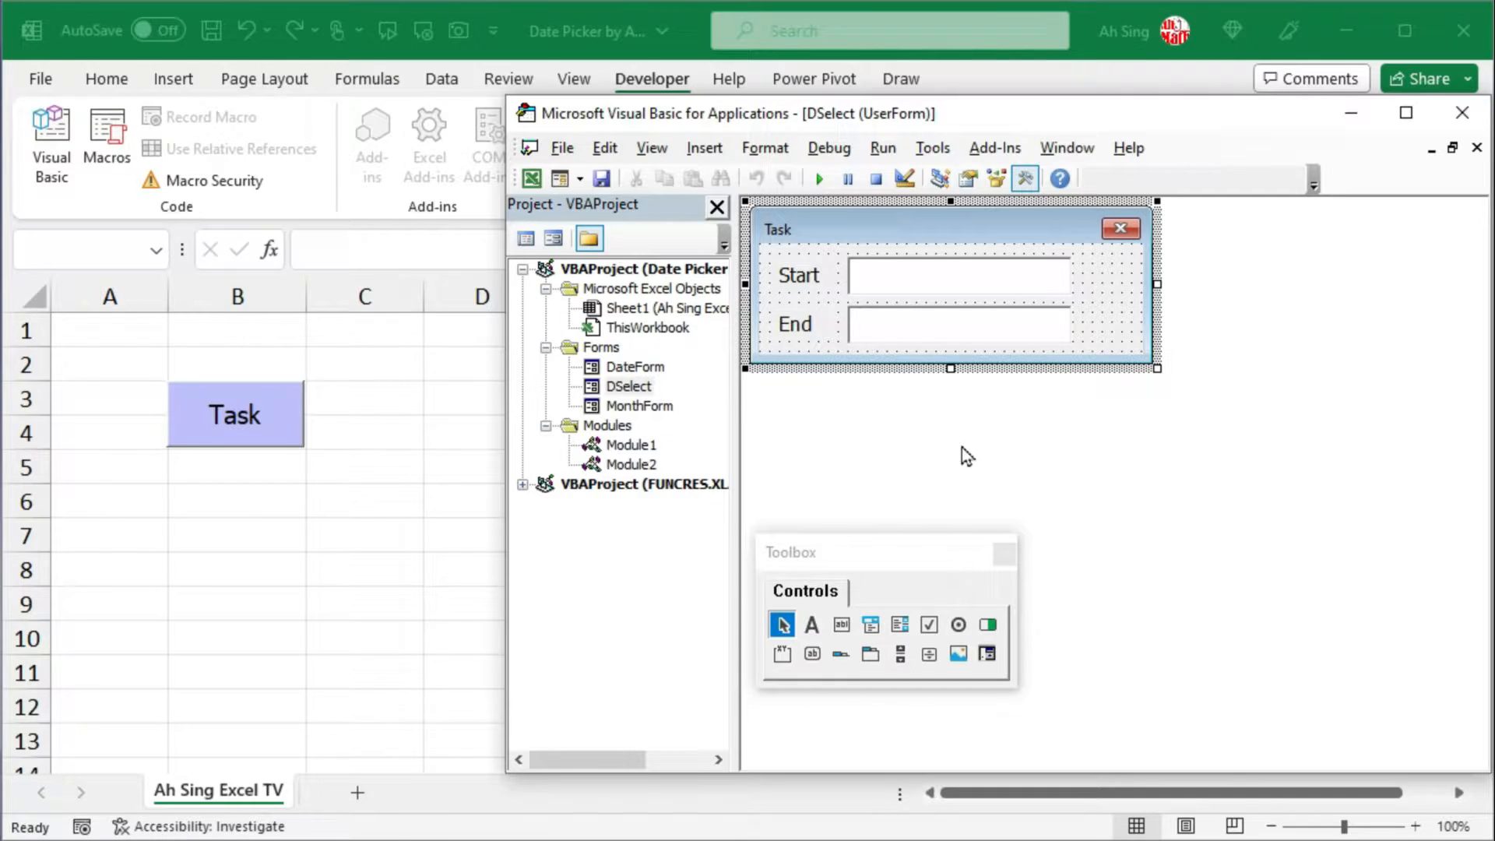
Place a new CommandButton beside the Start box with Top 8 and an empty Caption
click(810, 653)
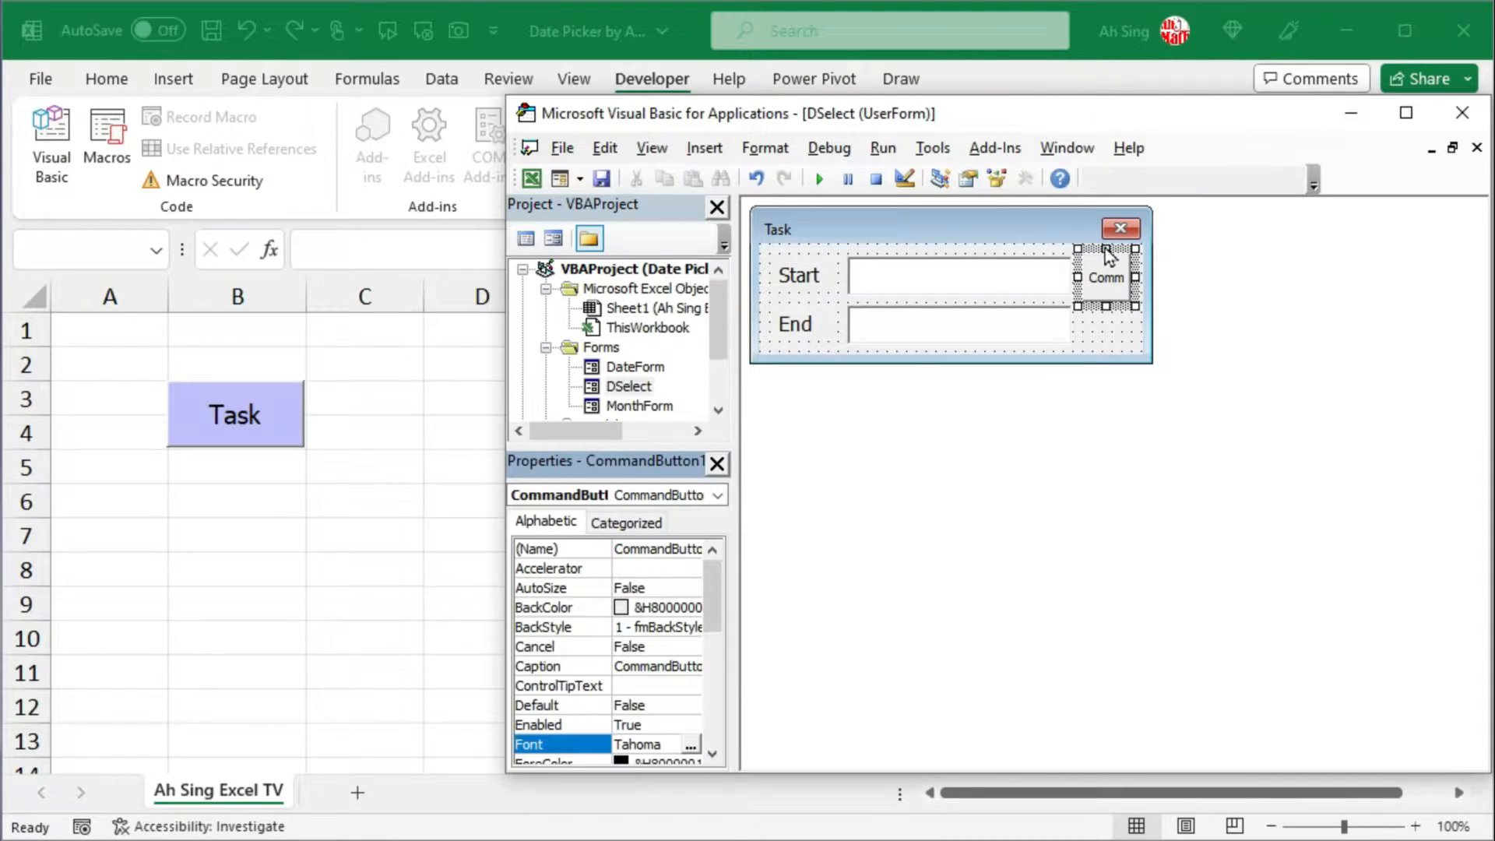
click(1025, 178)
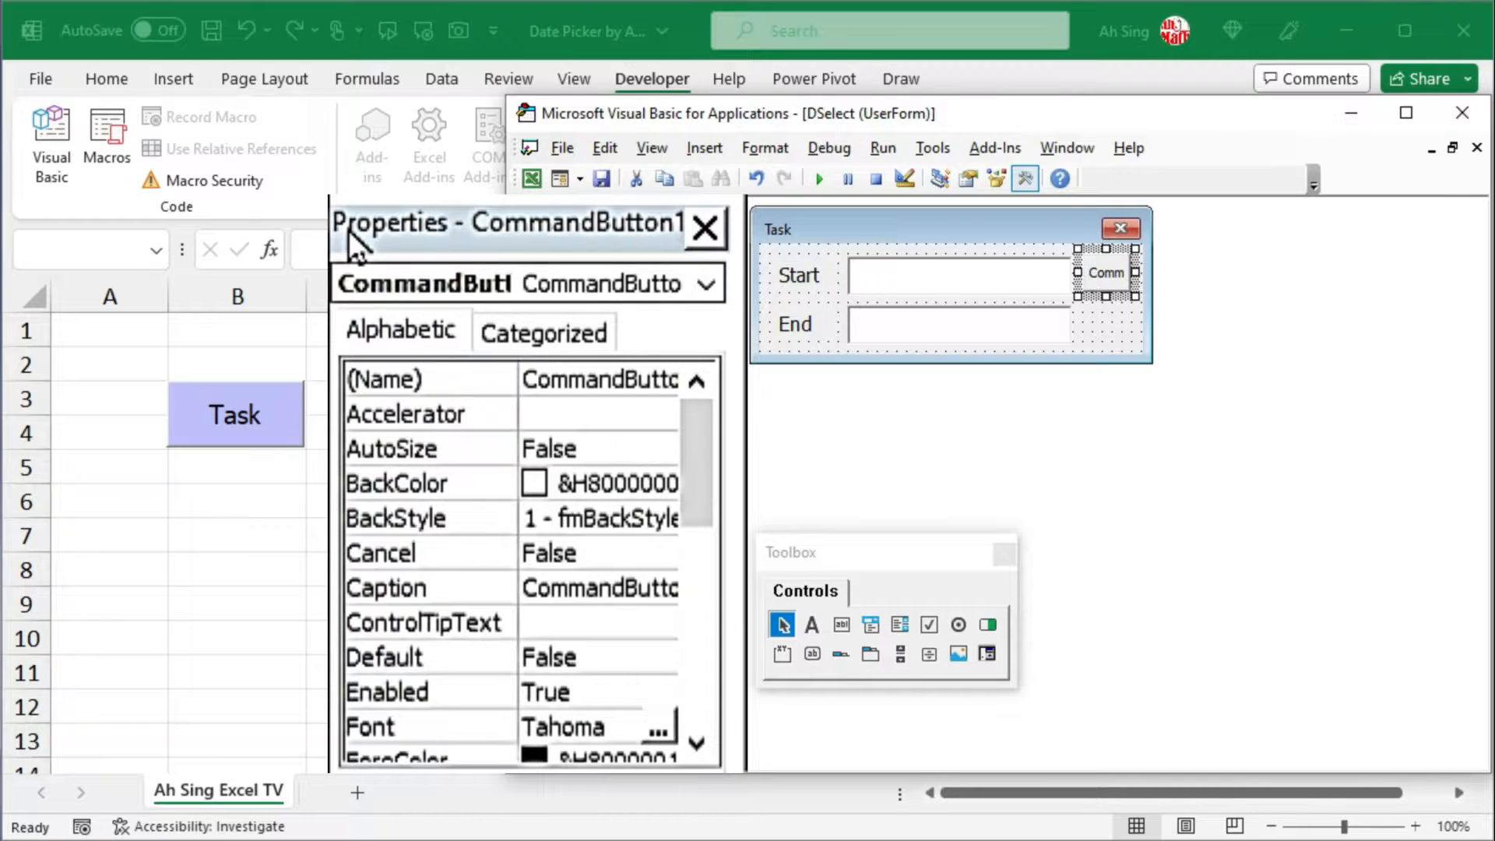
mouse_move(553, 258)
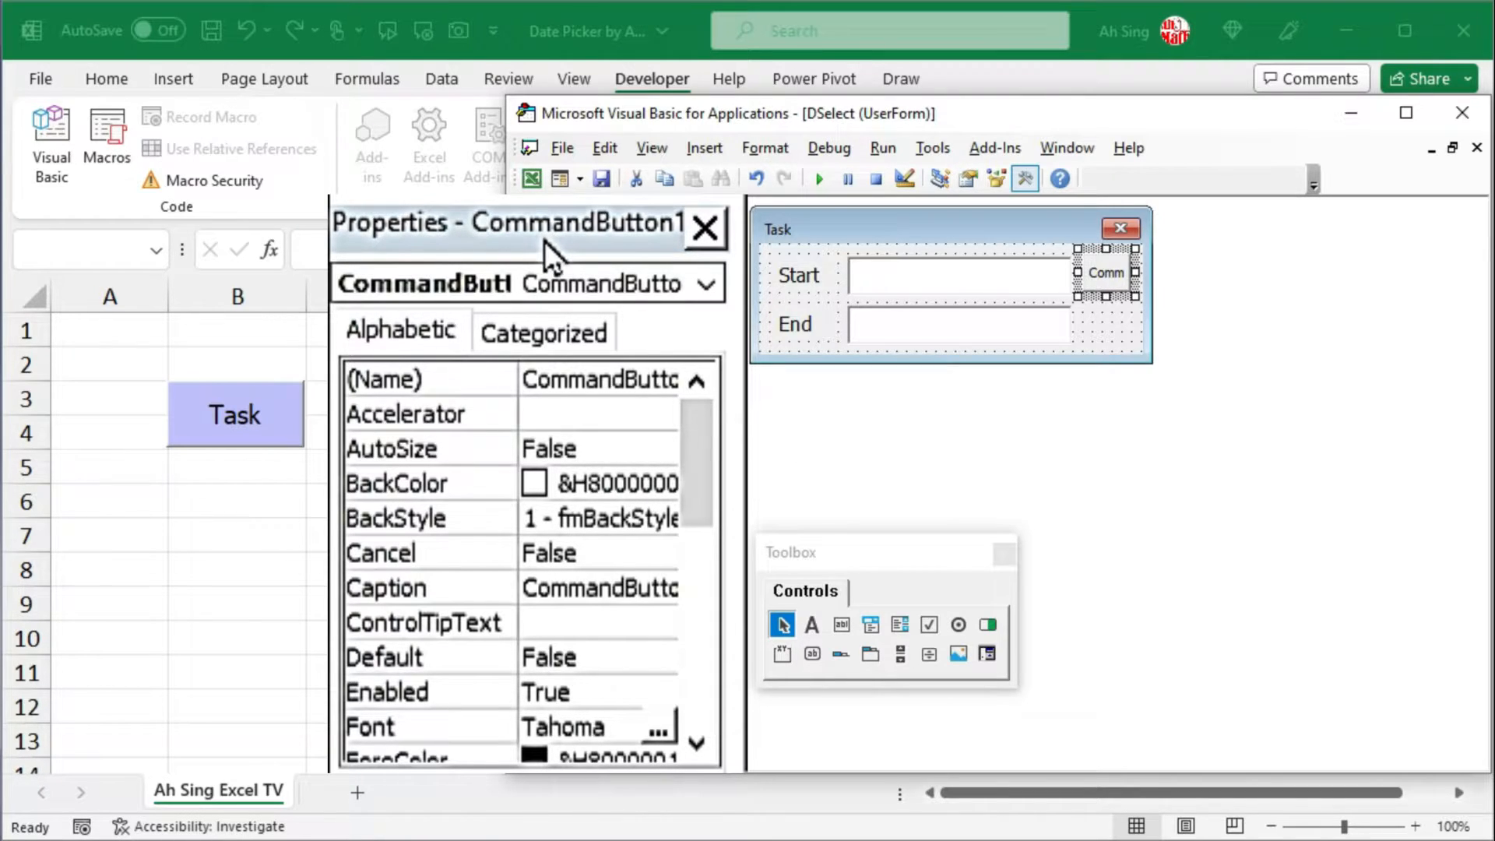
scroll(down, 3)
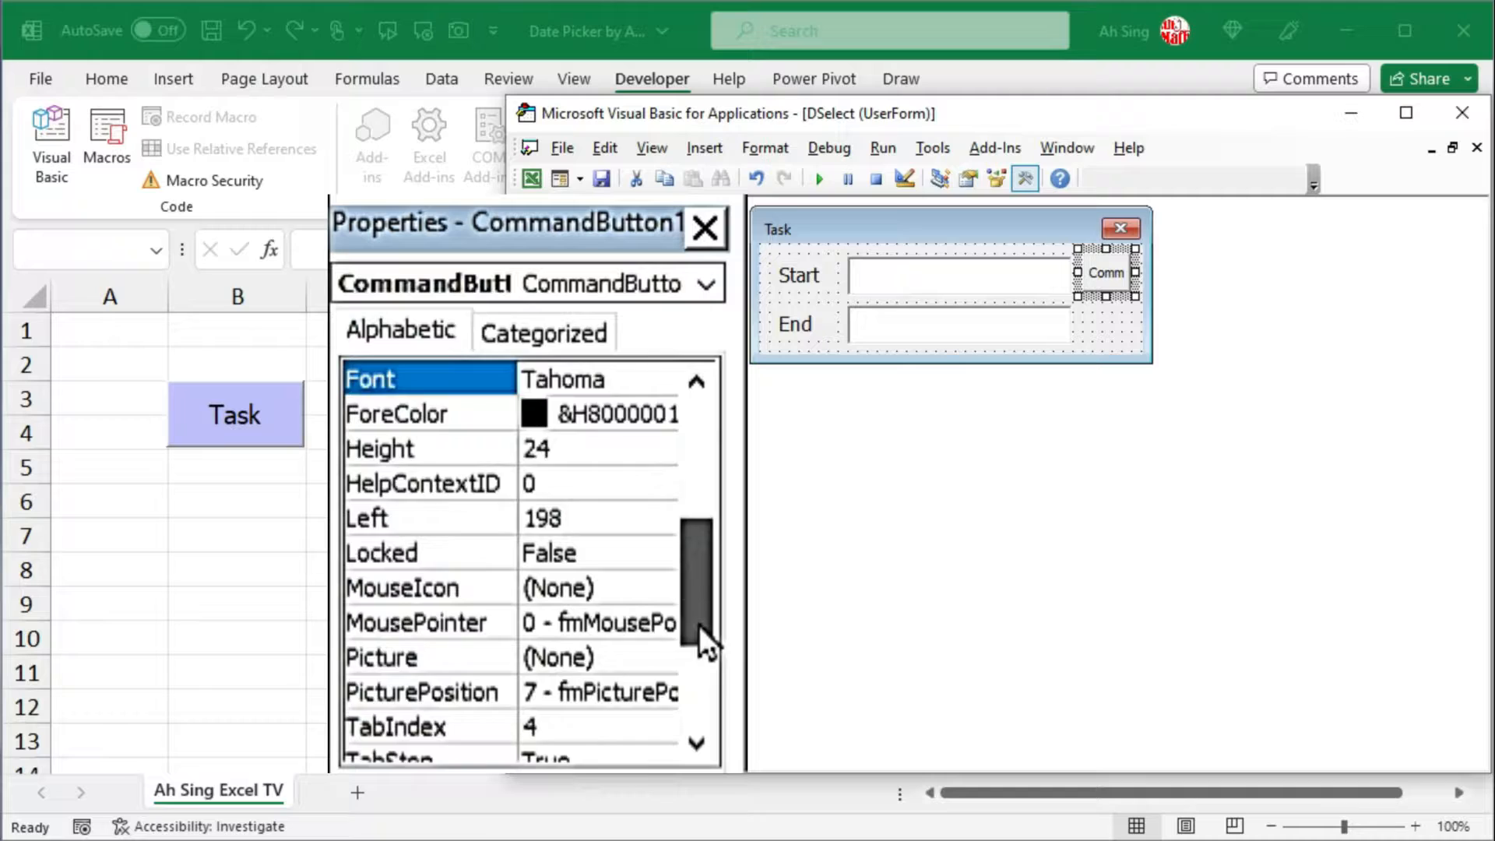
scroll(down, 3)
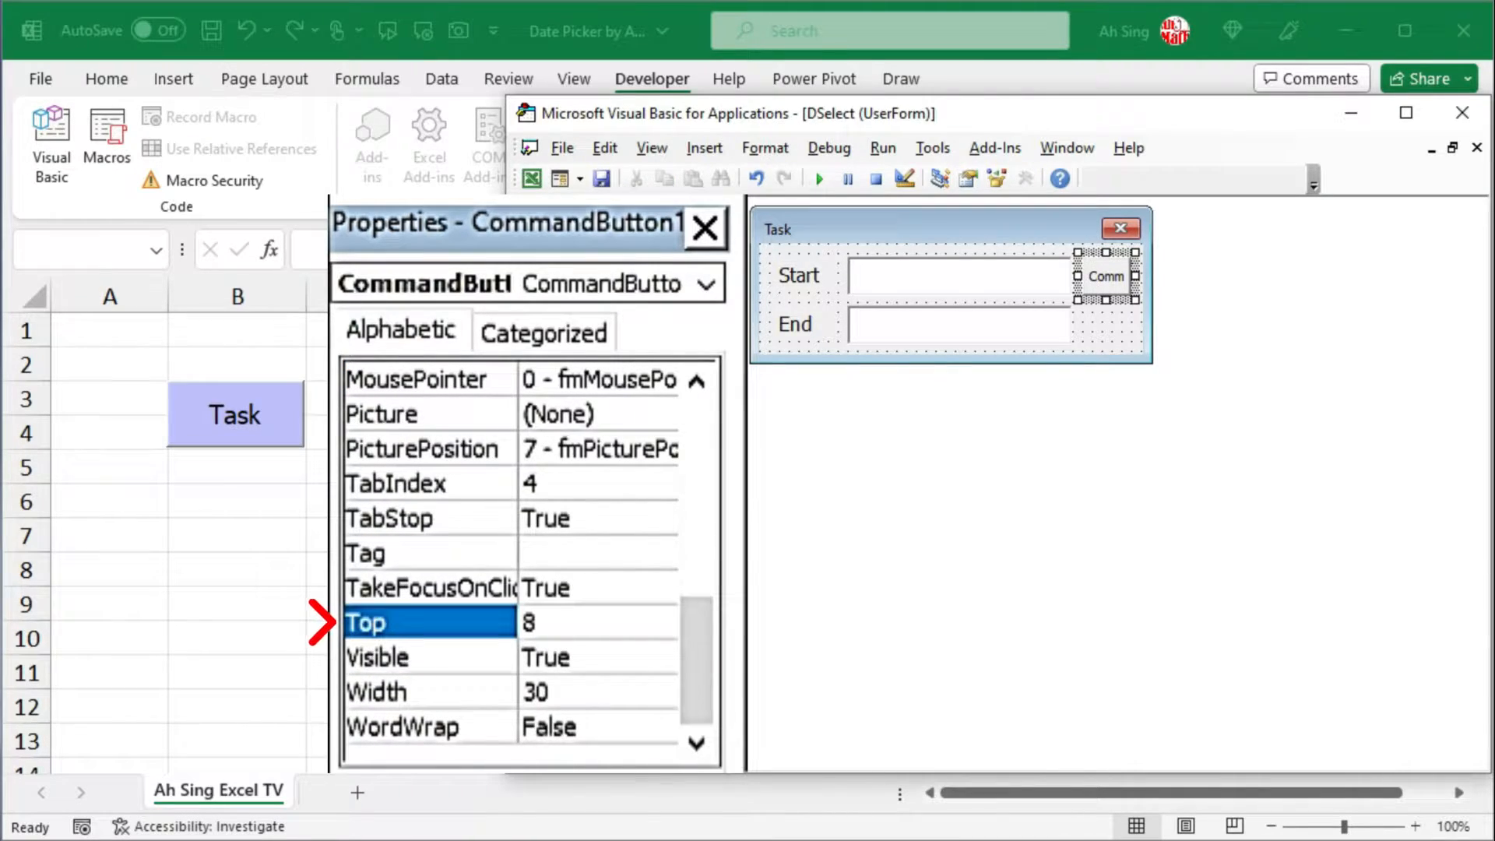
scroll(up, 3)
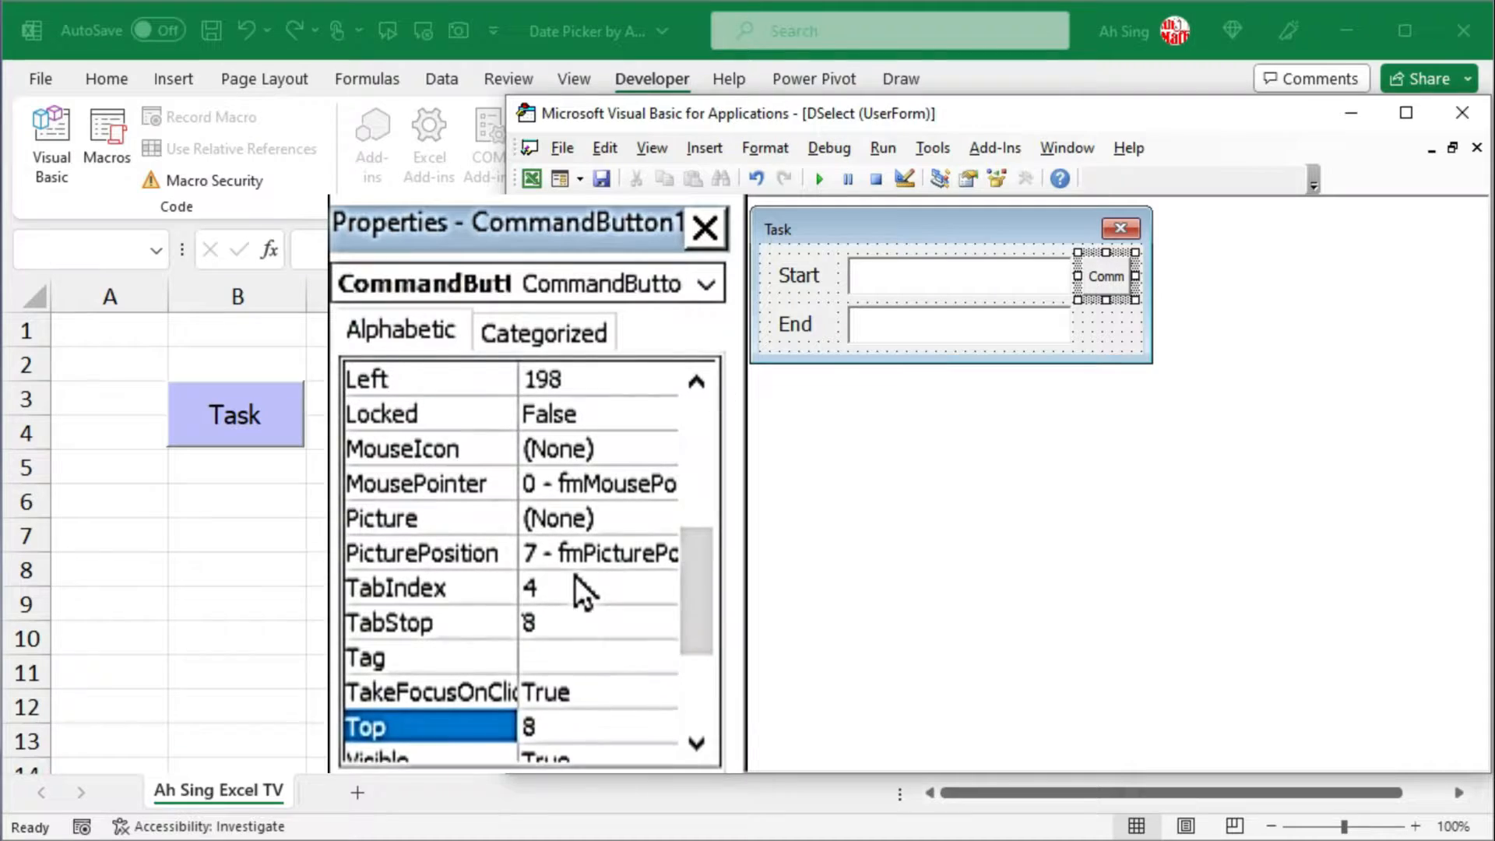
scroll(up, 3)
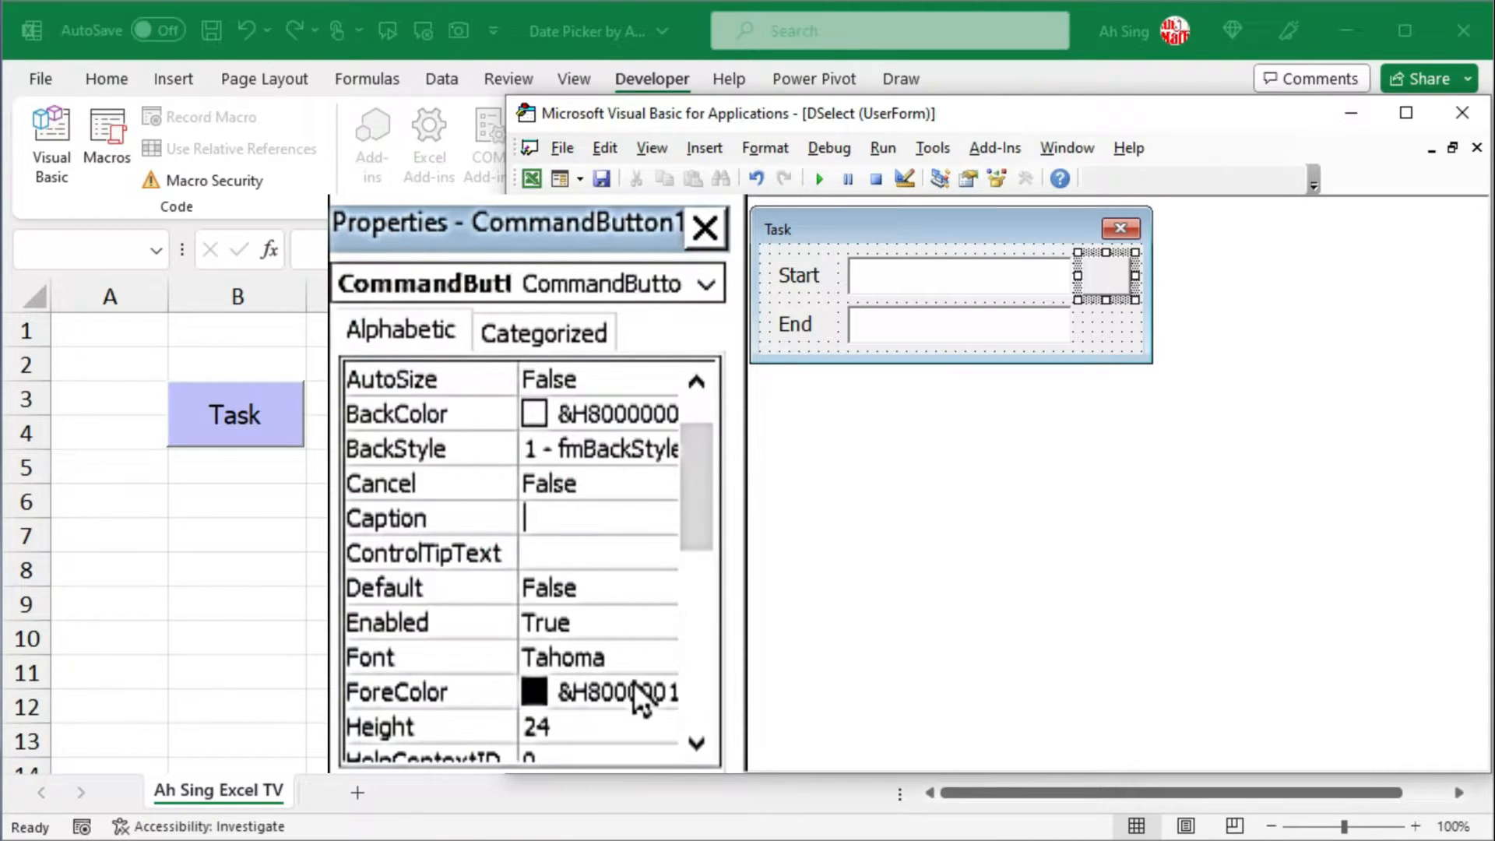
mouse_move(648, 673)
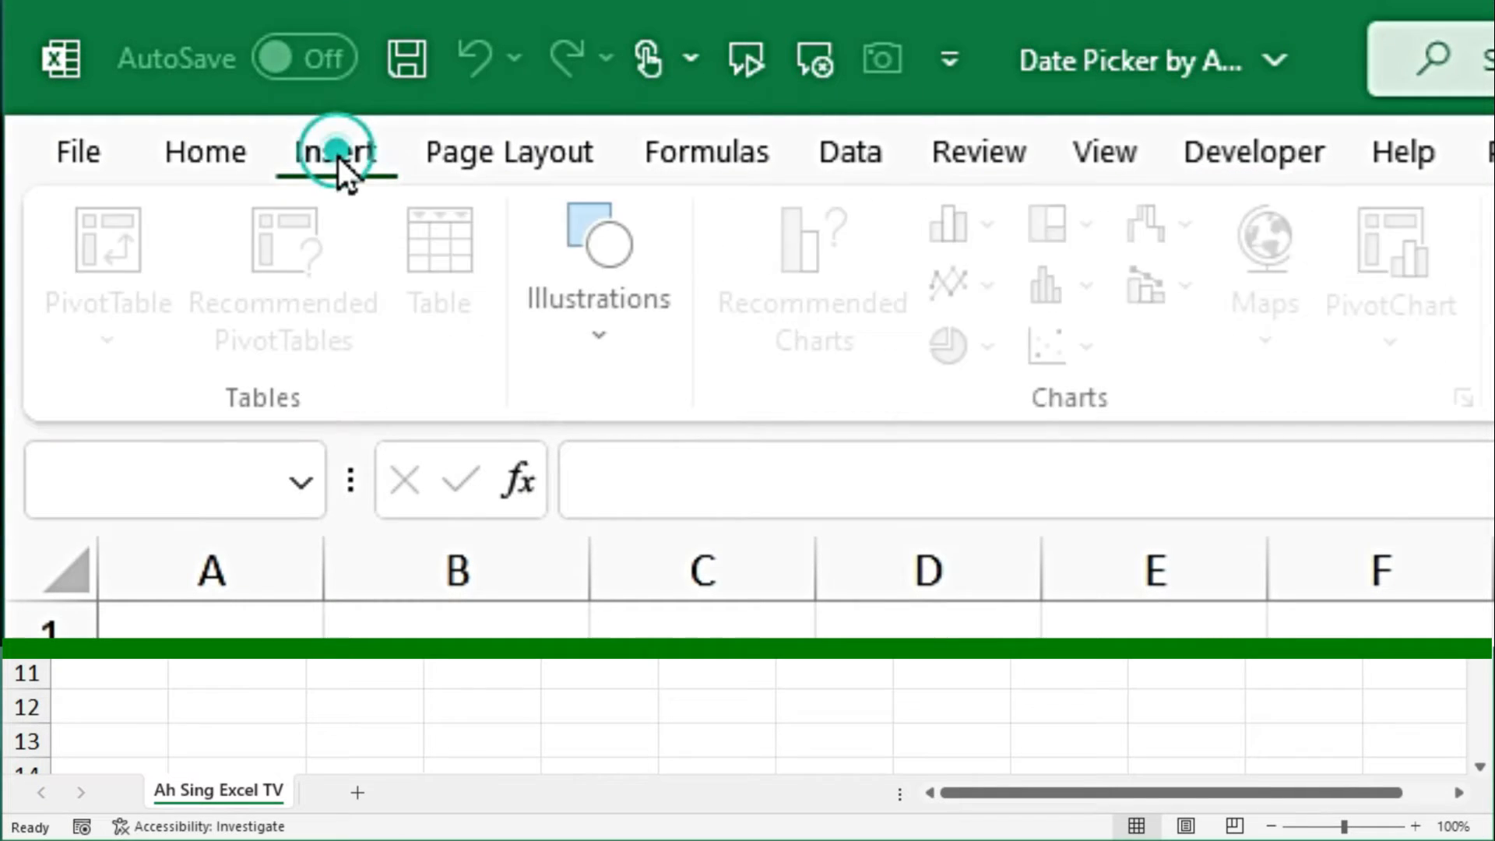
Insert the solid calendar stock icon on the worksheet and return to the Developer tools
click(598, 333)
text(cal)
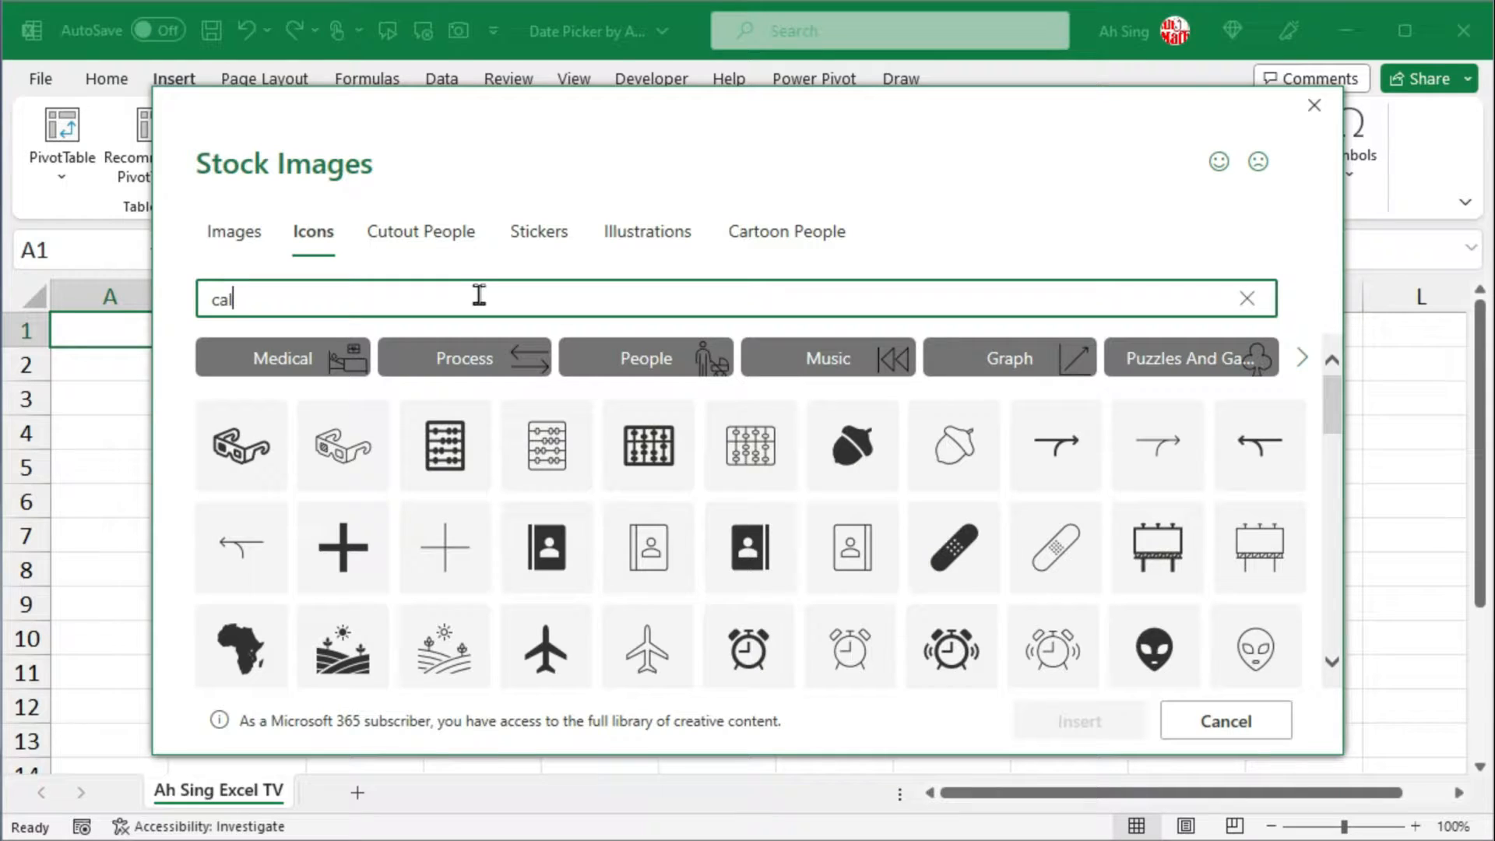
text(endar)
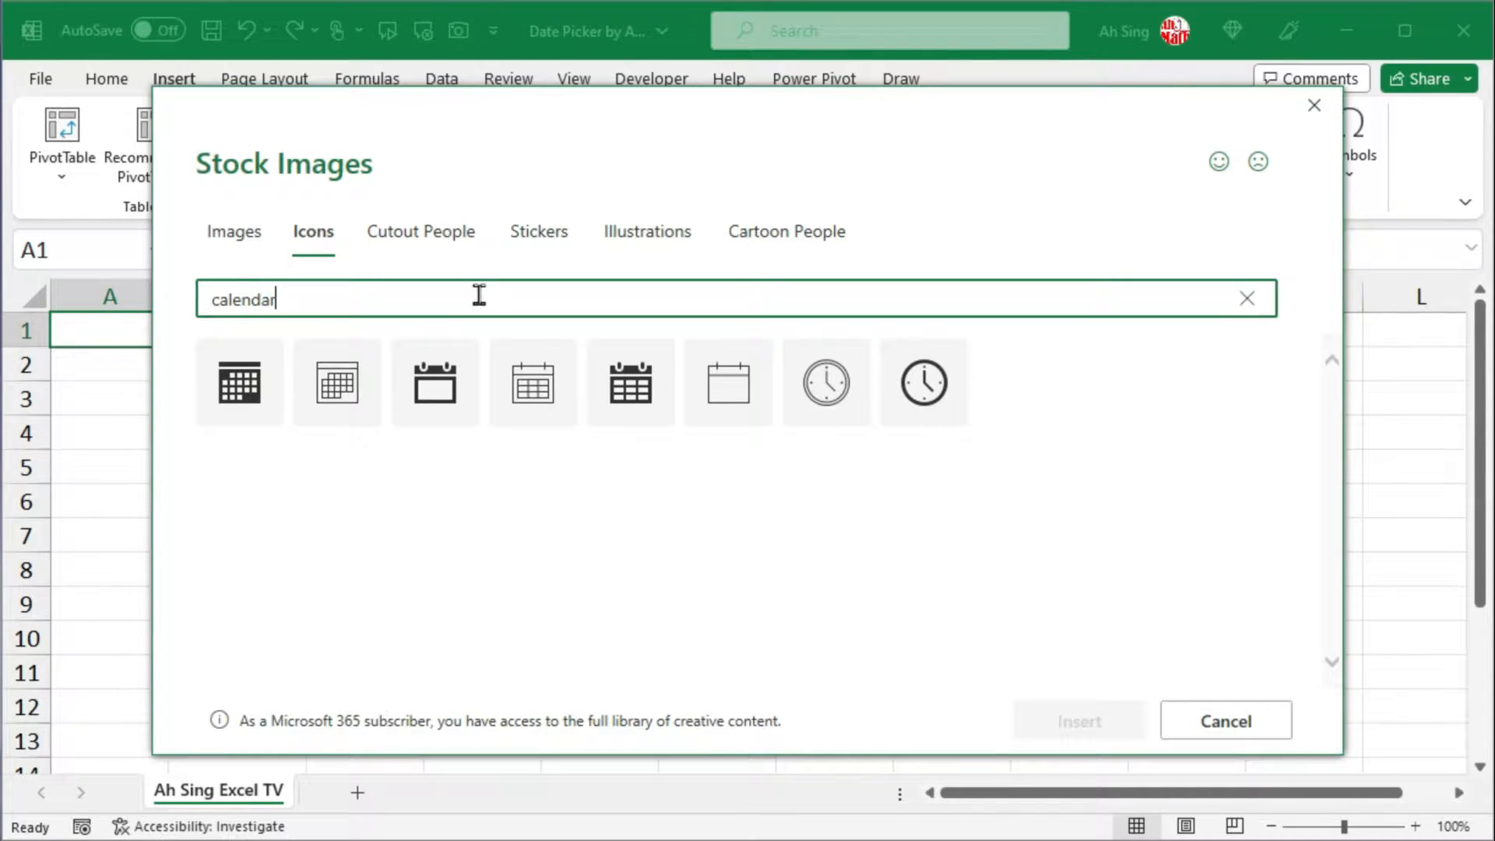
click(1078, 720)
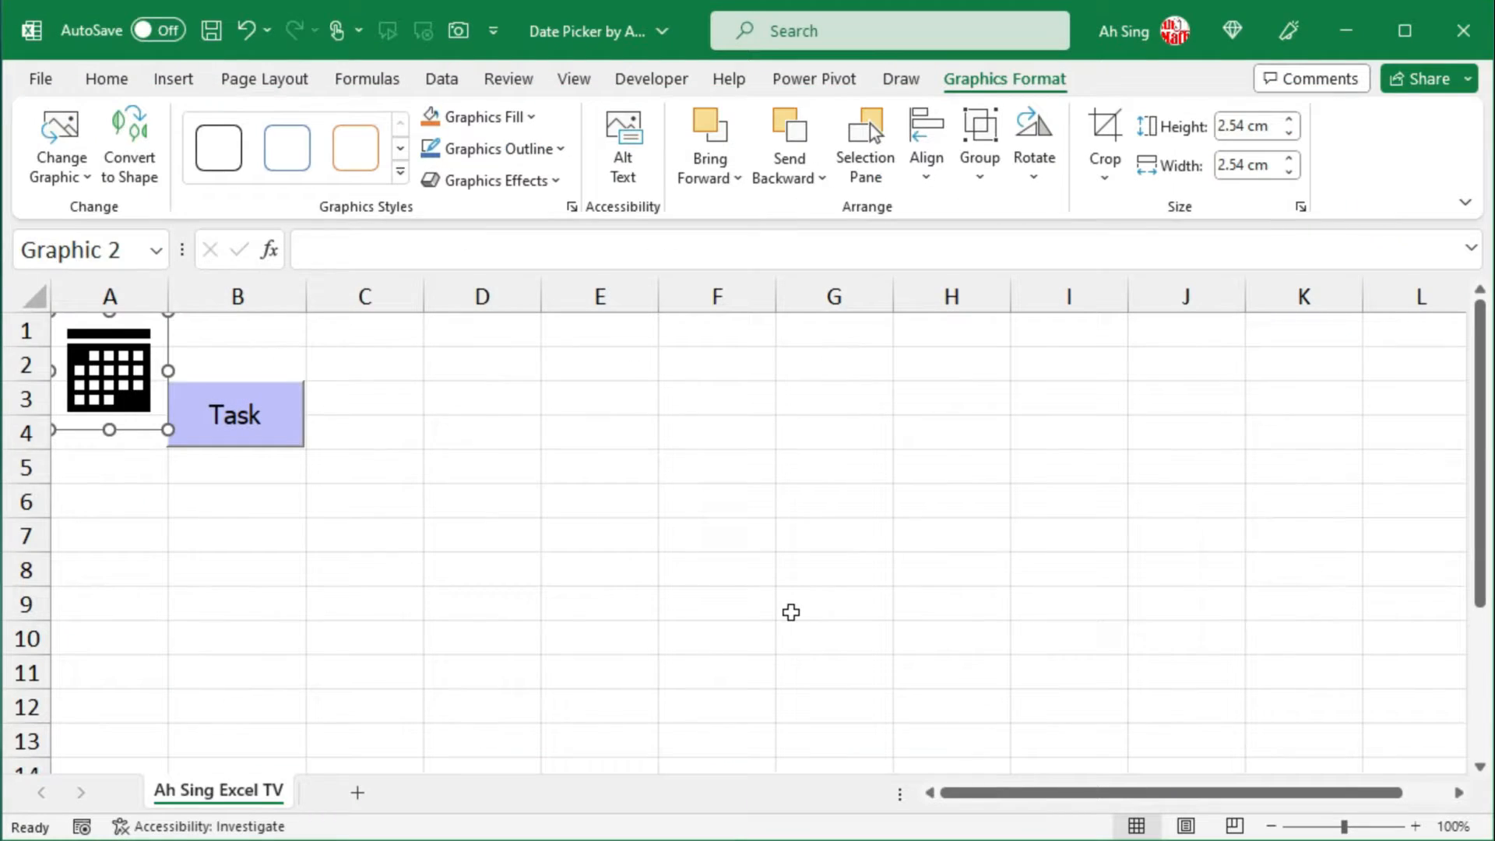
click(653, 78)
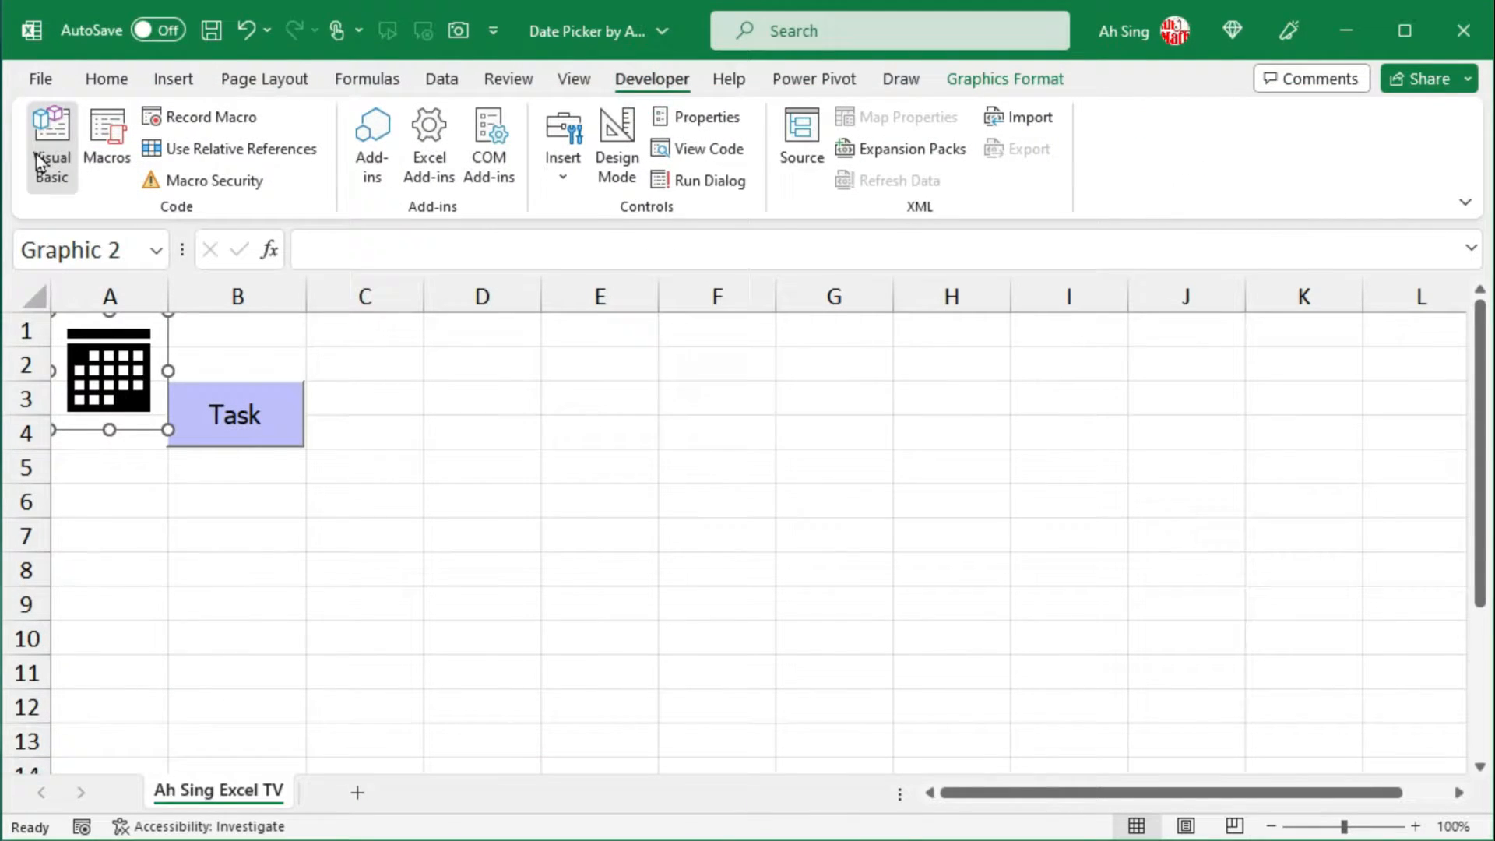
Paste the calendar icon into the button's Picture and duplicate the button beside the End box
click(50, 143)
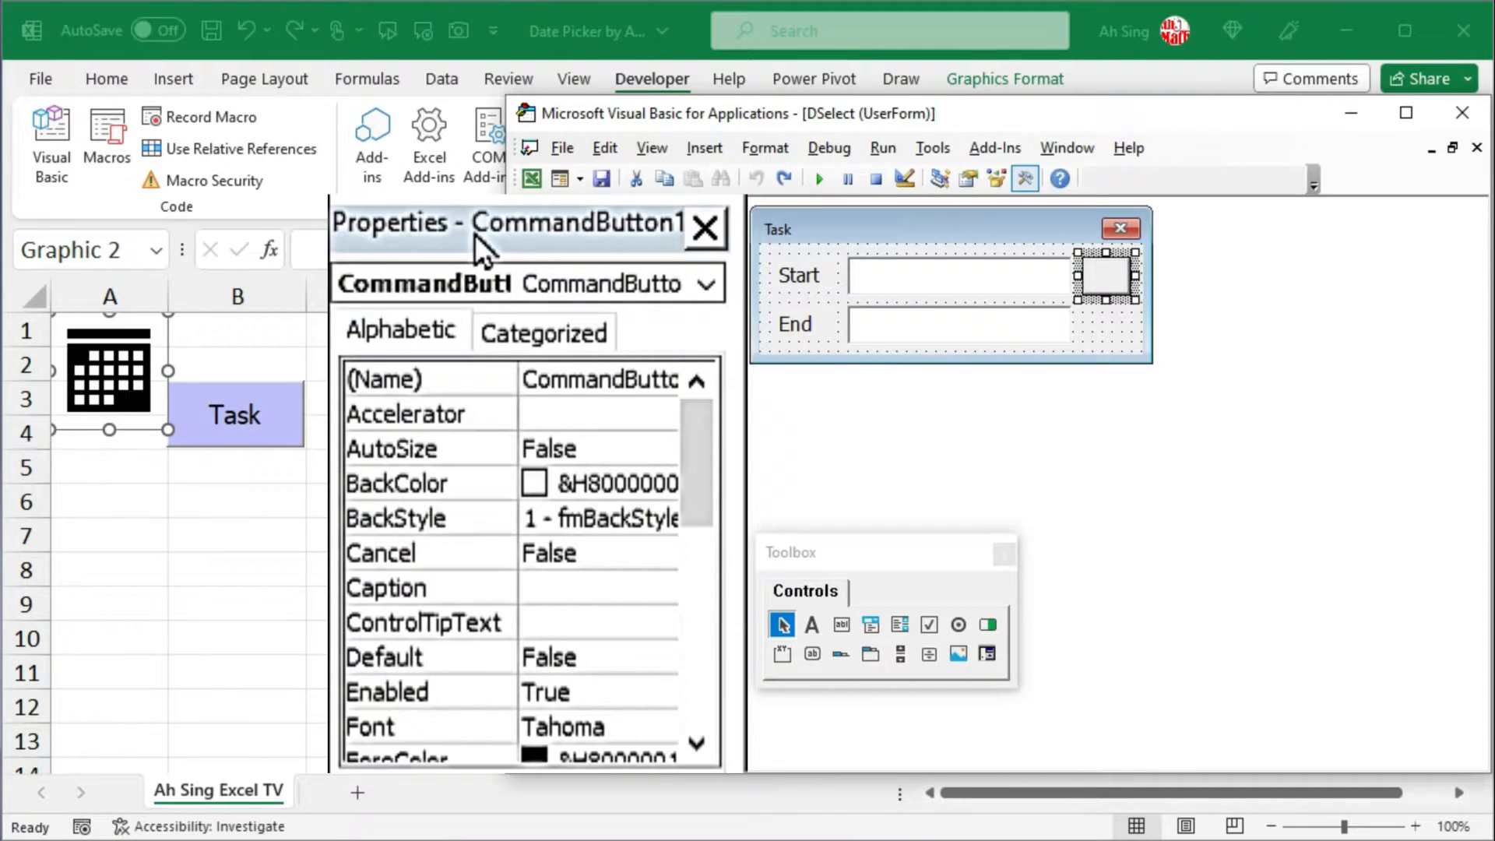
scroll(down, 3)
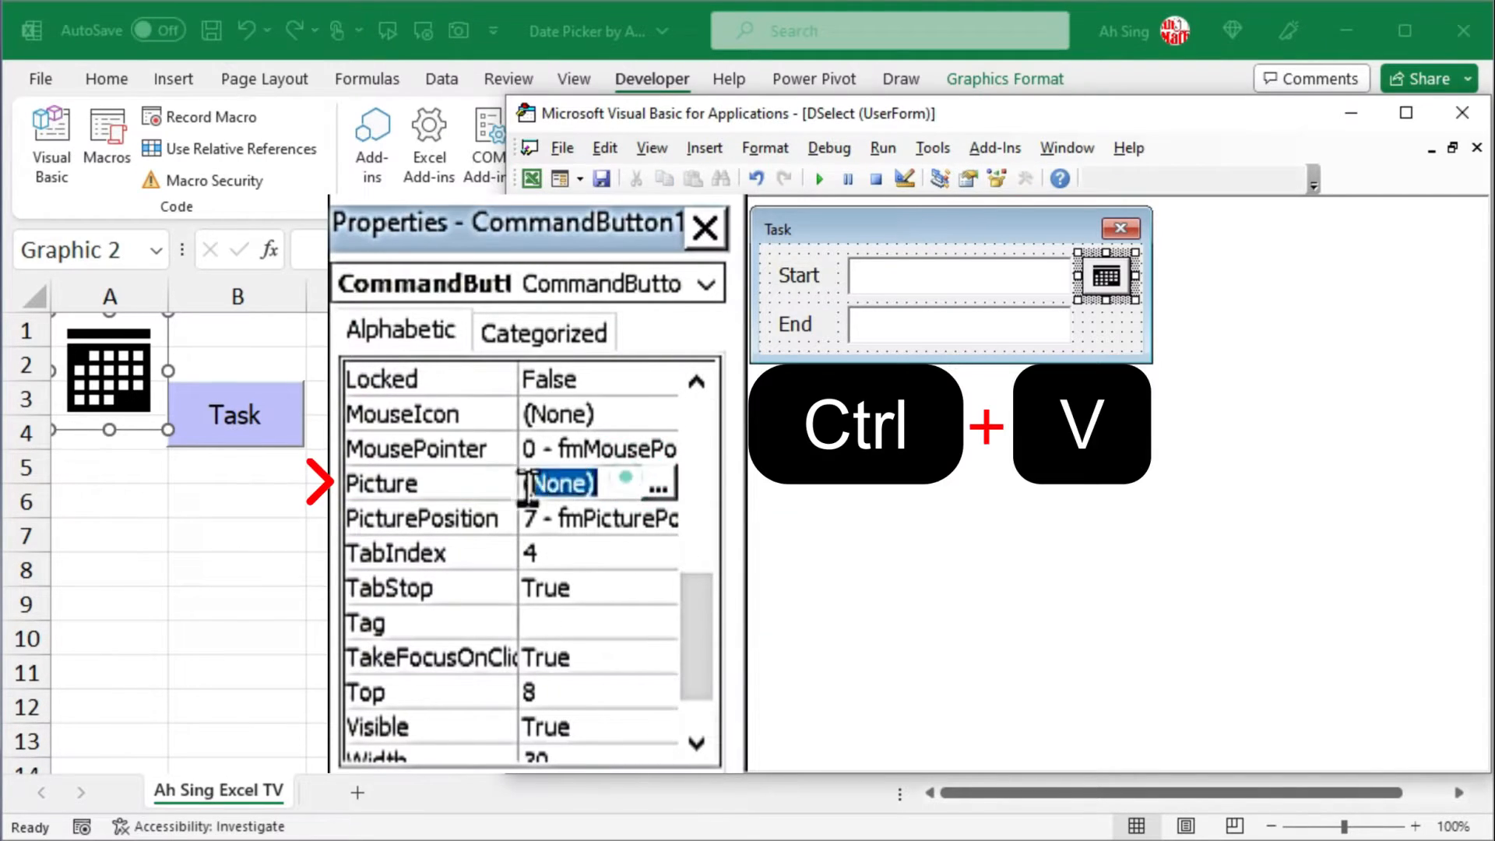
key(ctrl+v)
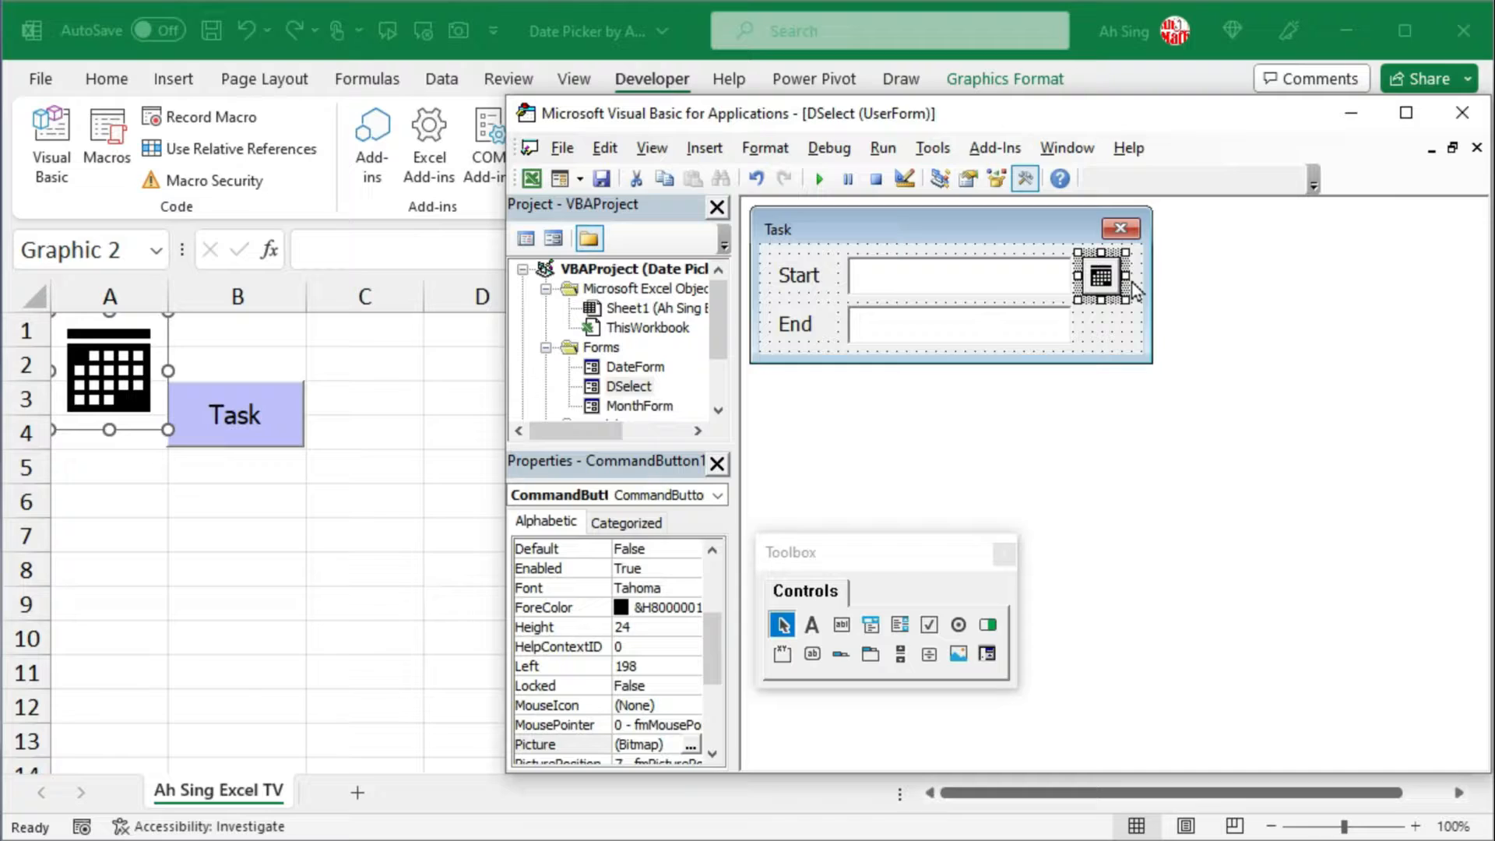
key(ctrl)
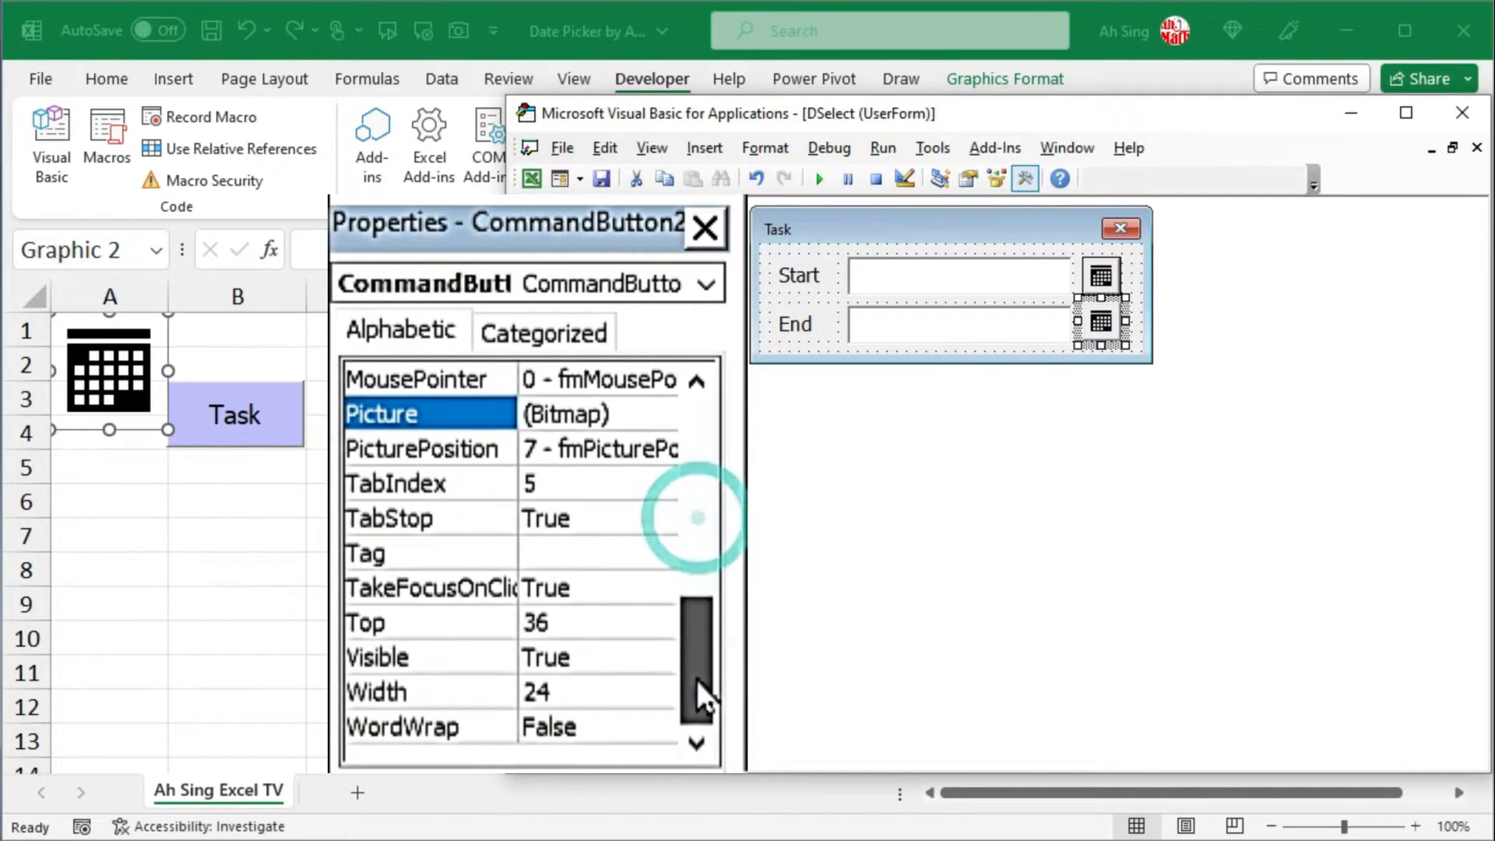
click(538, 623)
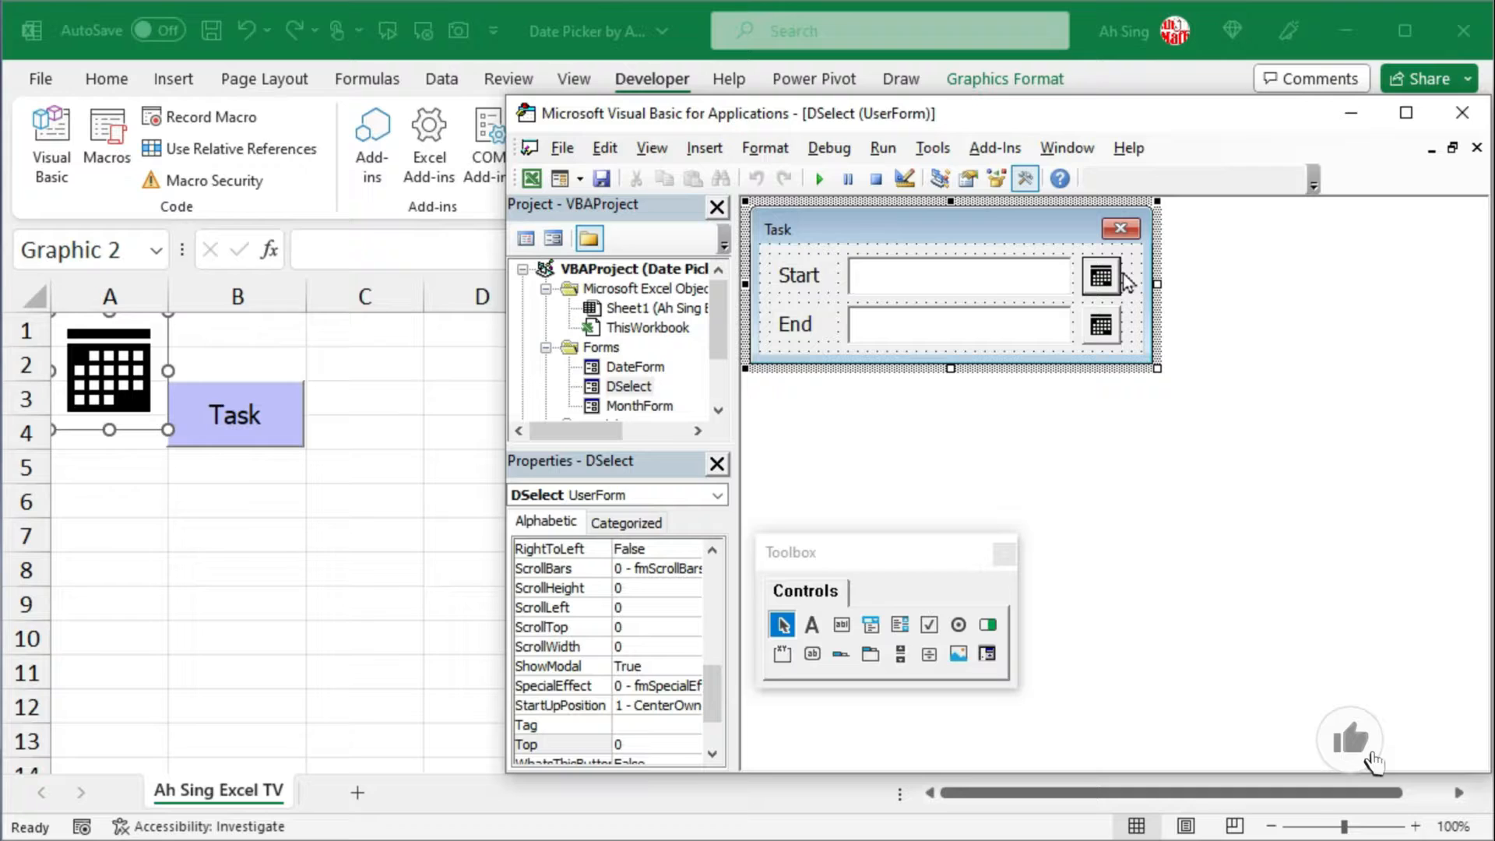
Write CommandButton1_Click with Me.TextBox1.SetFocus for the Start button
double_click(1101, 276)
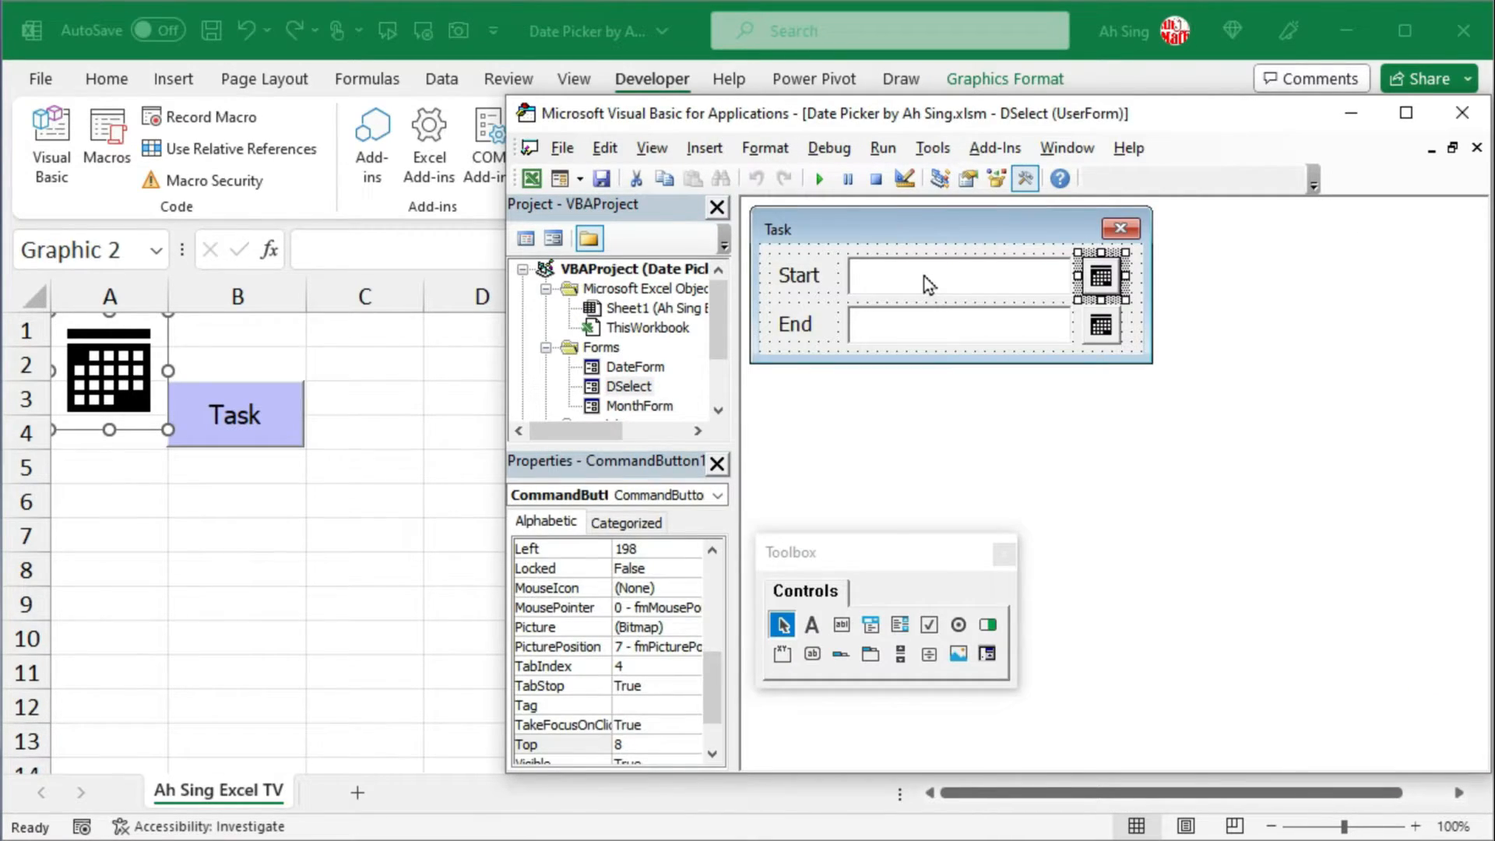
click(958, 276)
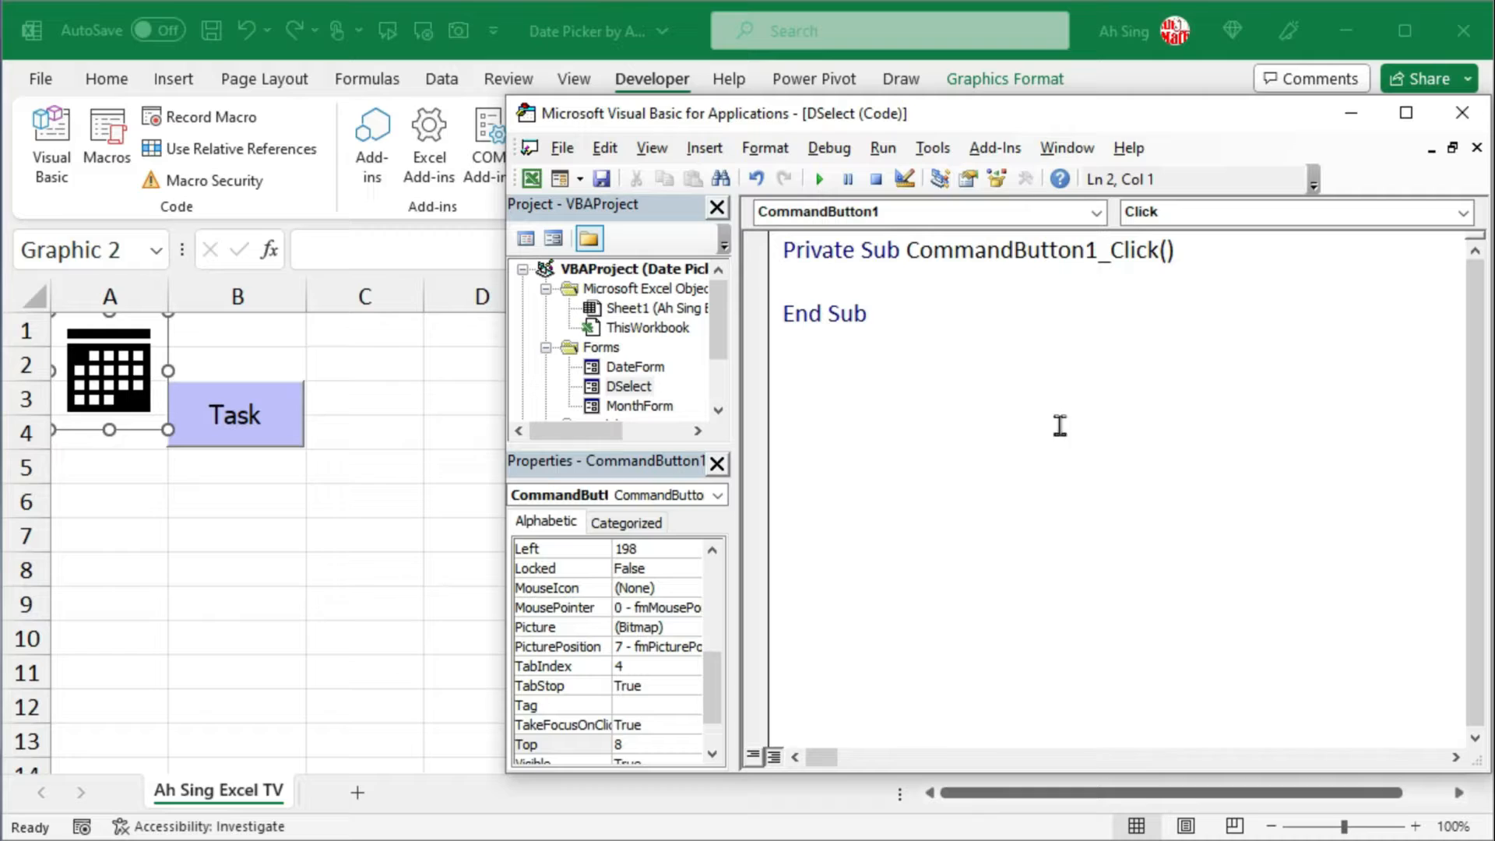
text(me.te)
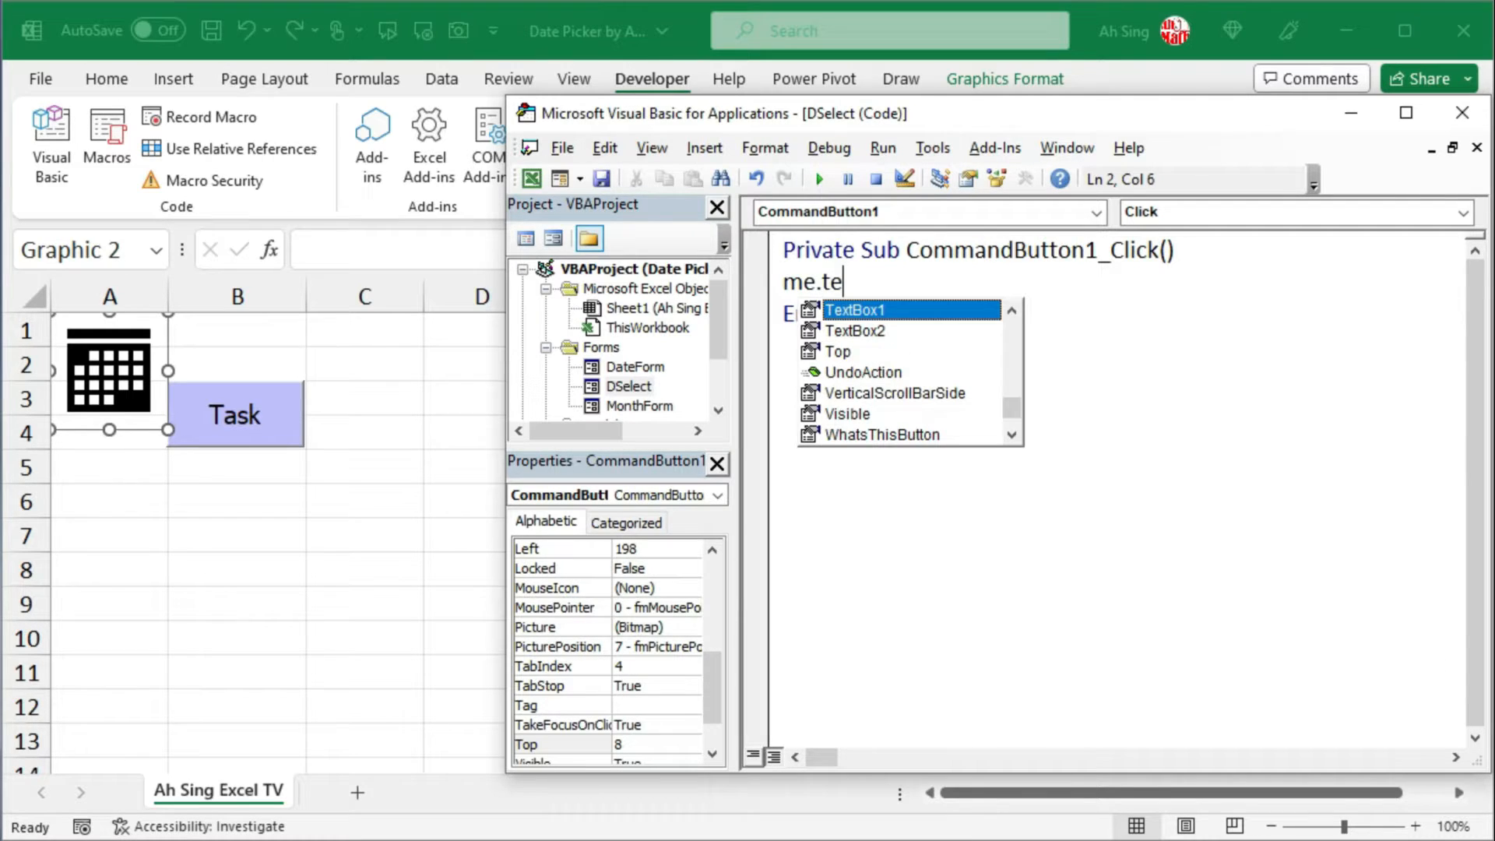
text(TextBox1.)
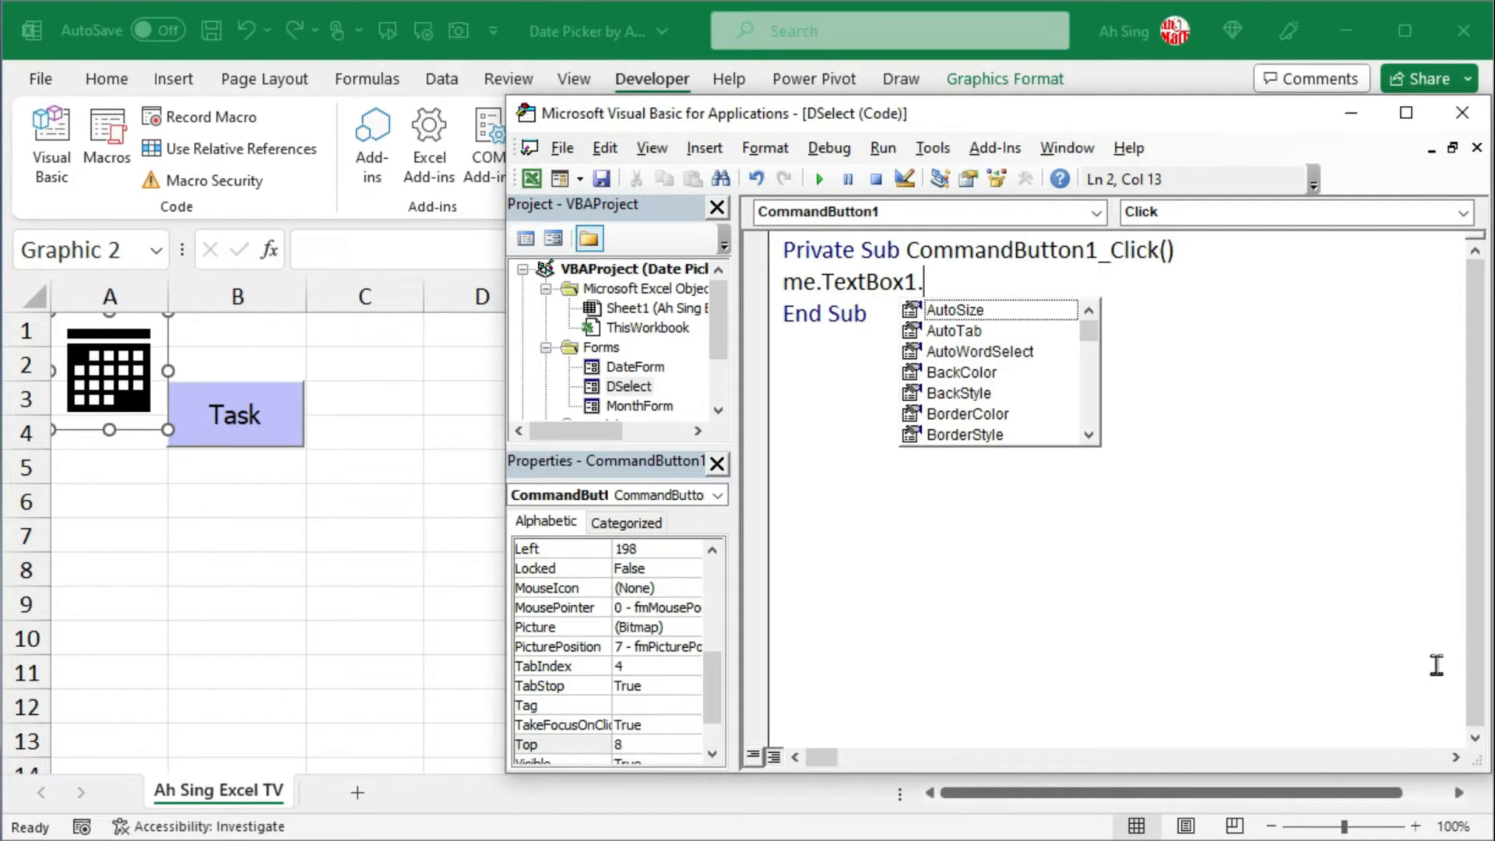
text(setf)
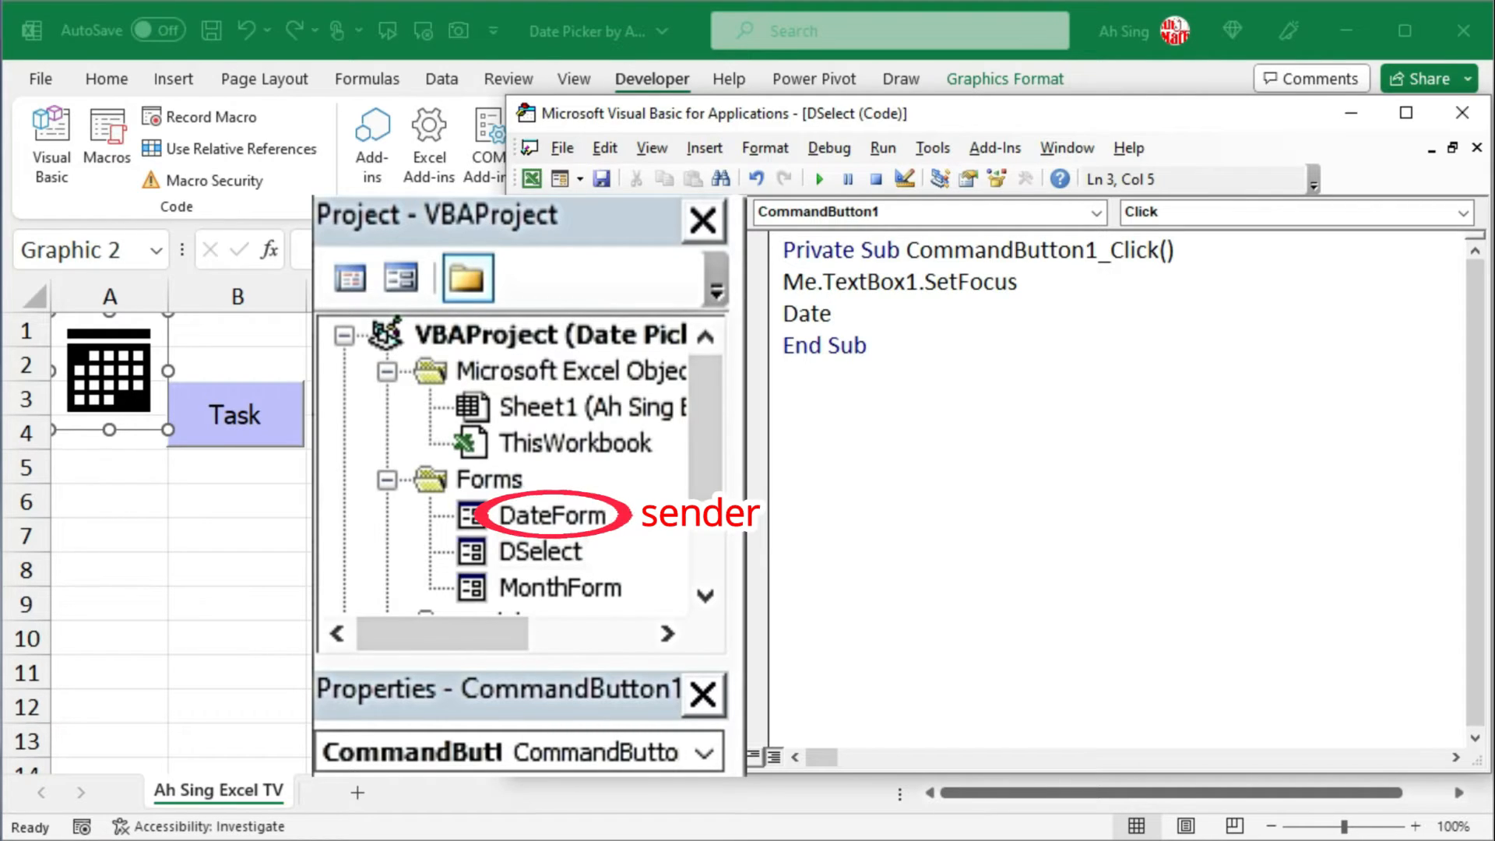
Add DateForm.Show and the matching SetFocus click code for the End button
text(DateForm.show)
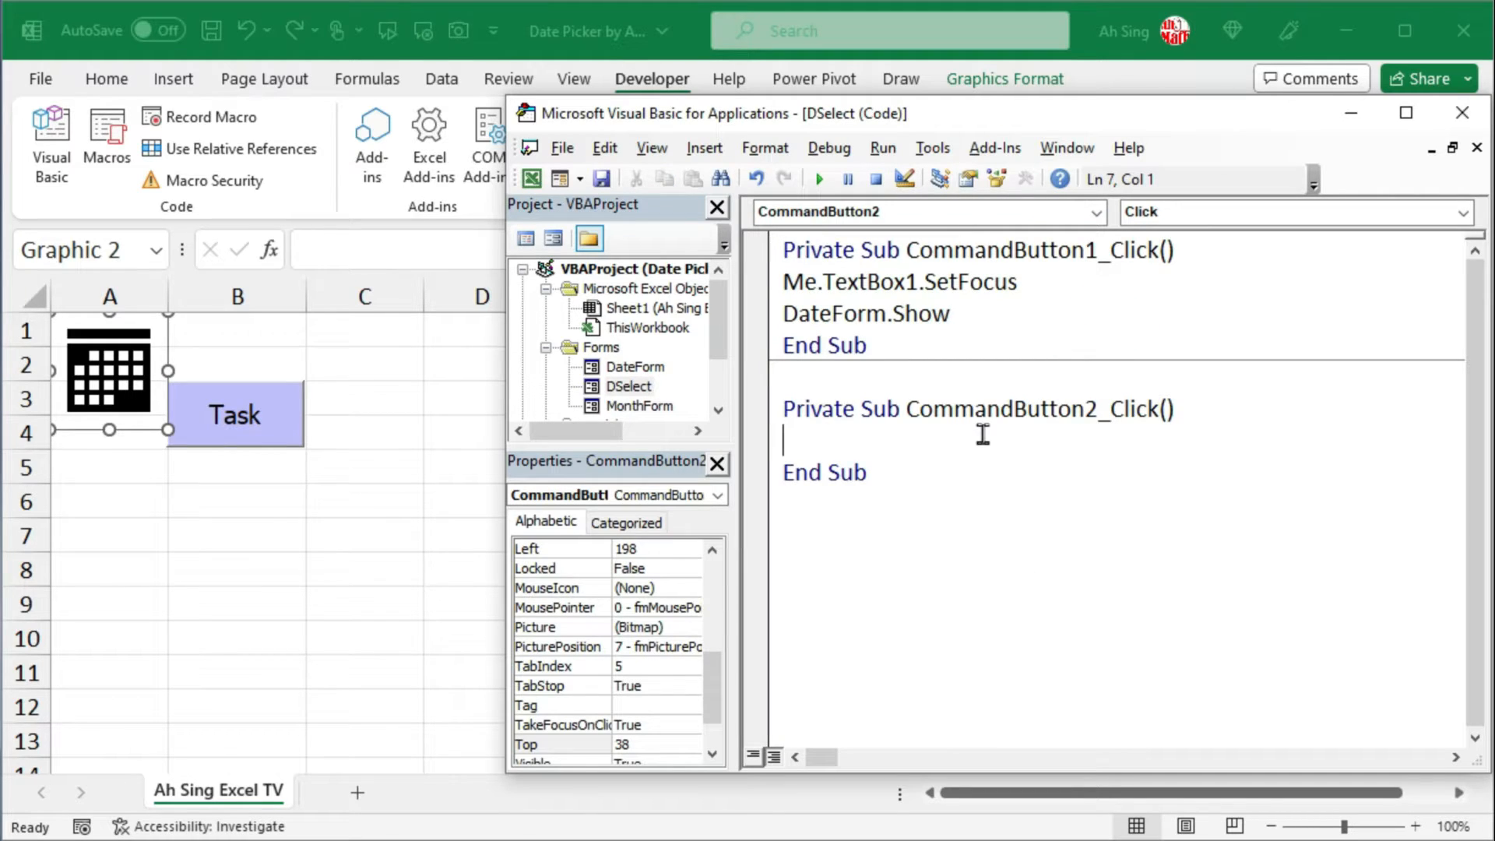
text(Me.TextBox1.SetFocus)
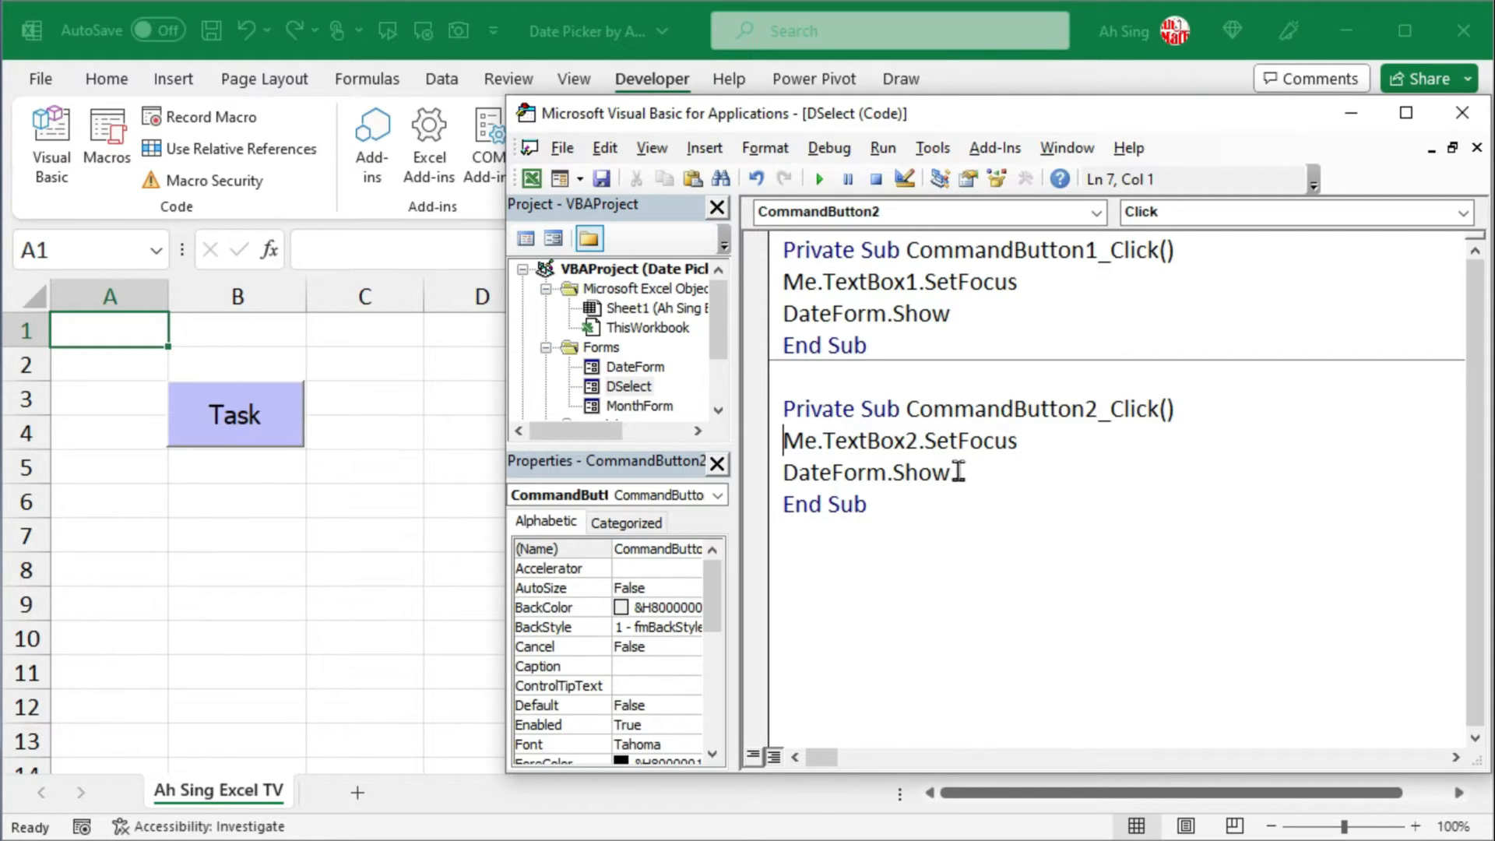
Code Label13_Click: DSelect.ActiveControl = Format(Me.Label13 & " " & Me.Label5, Me.ComboBox1) then Unload Me
double_click(628, 386)
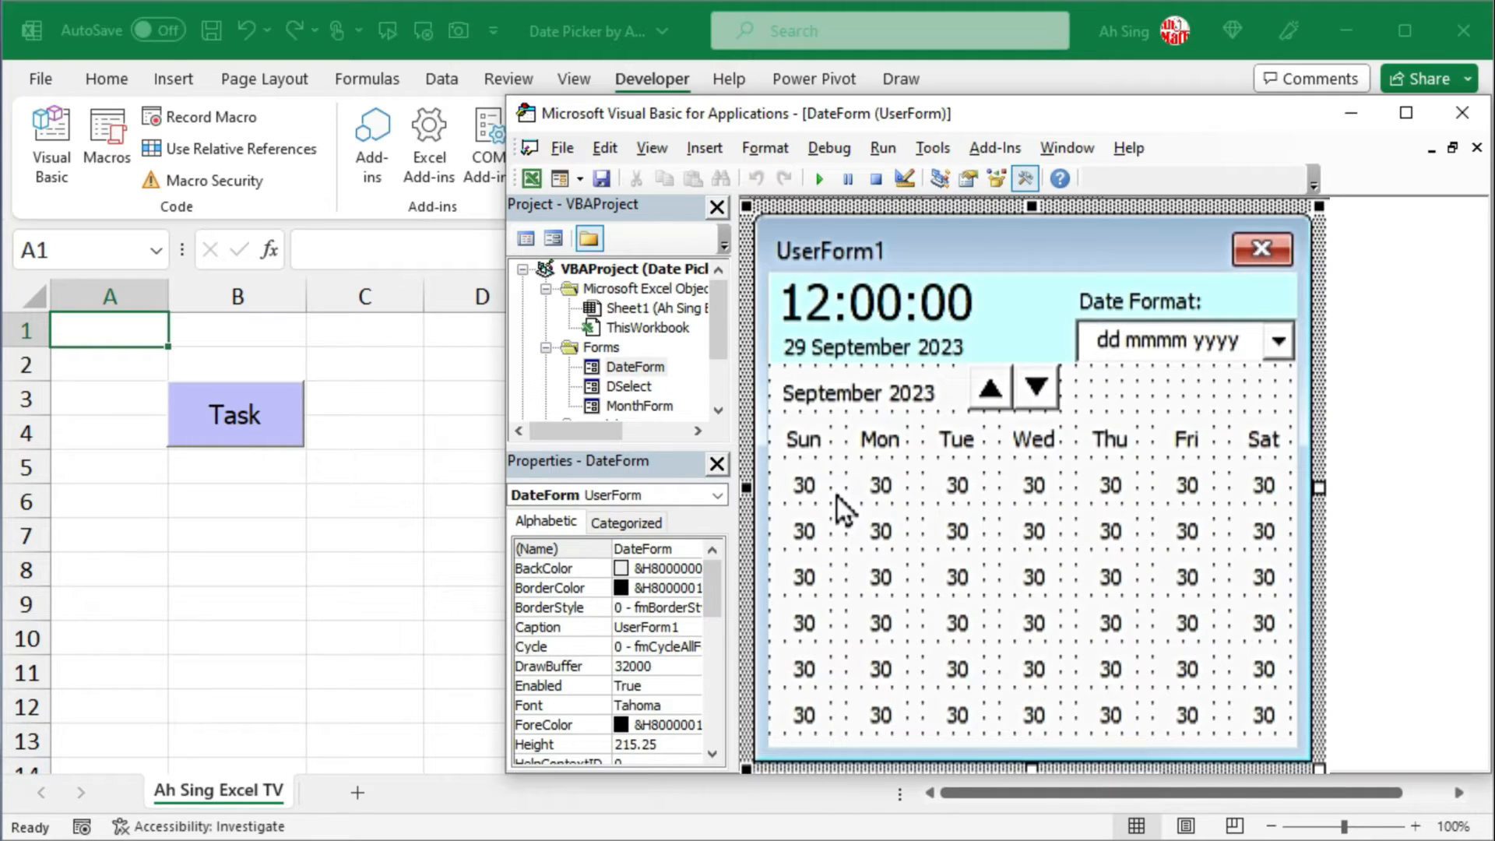
mouse_move(814, 501)
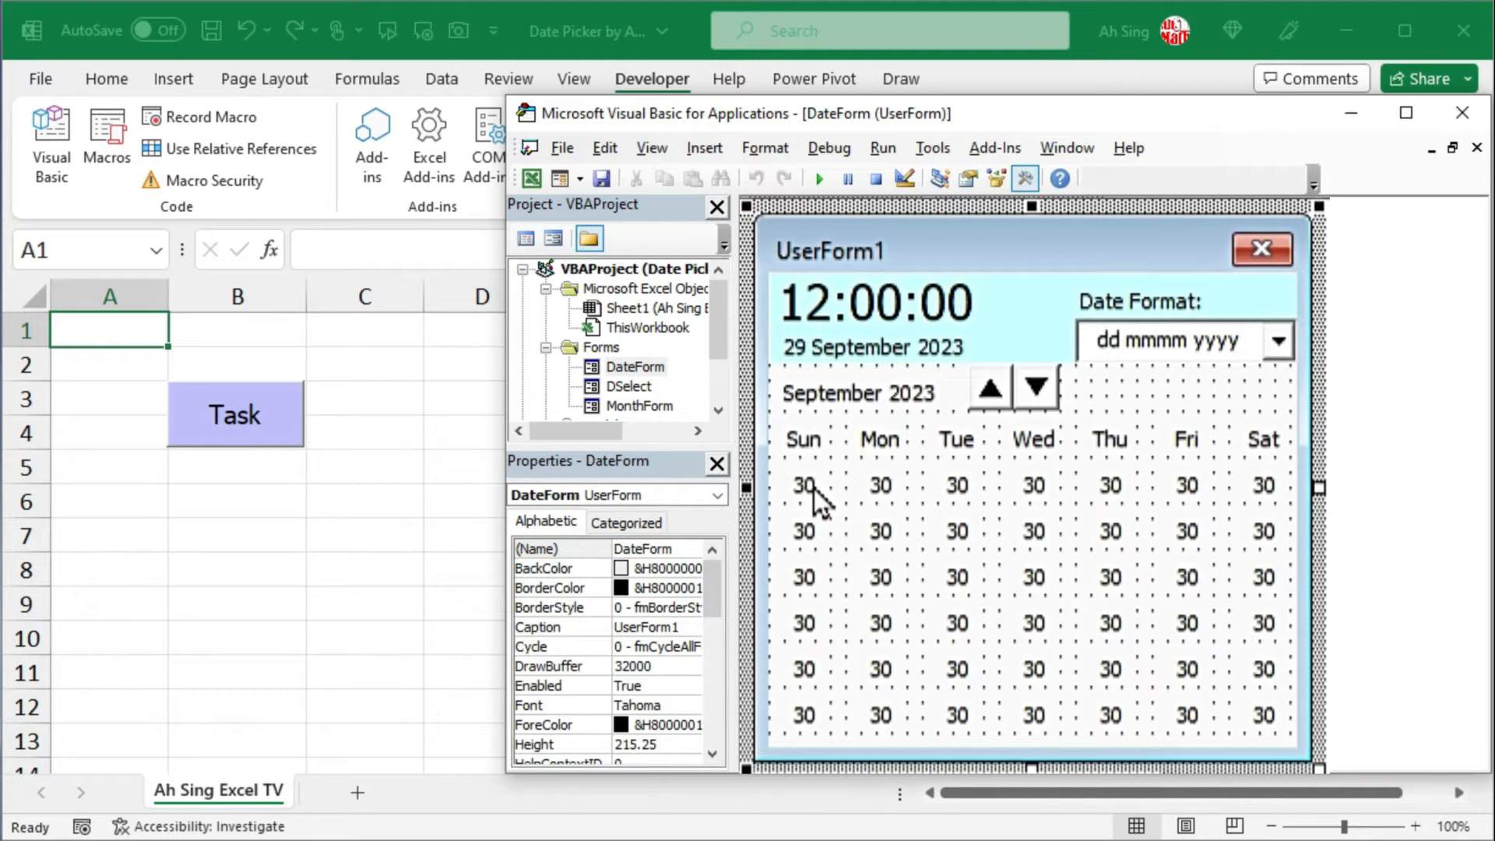
mouse_move(810, 500)
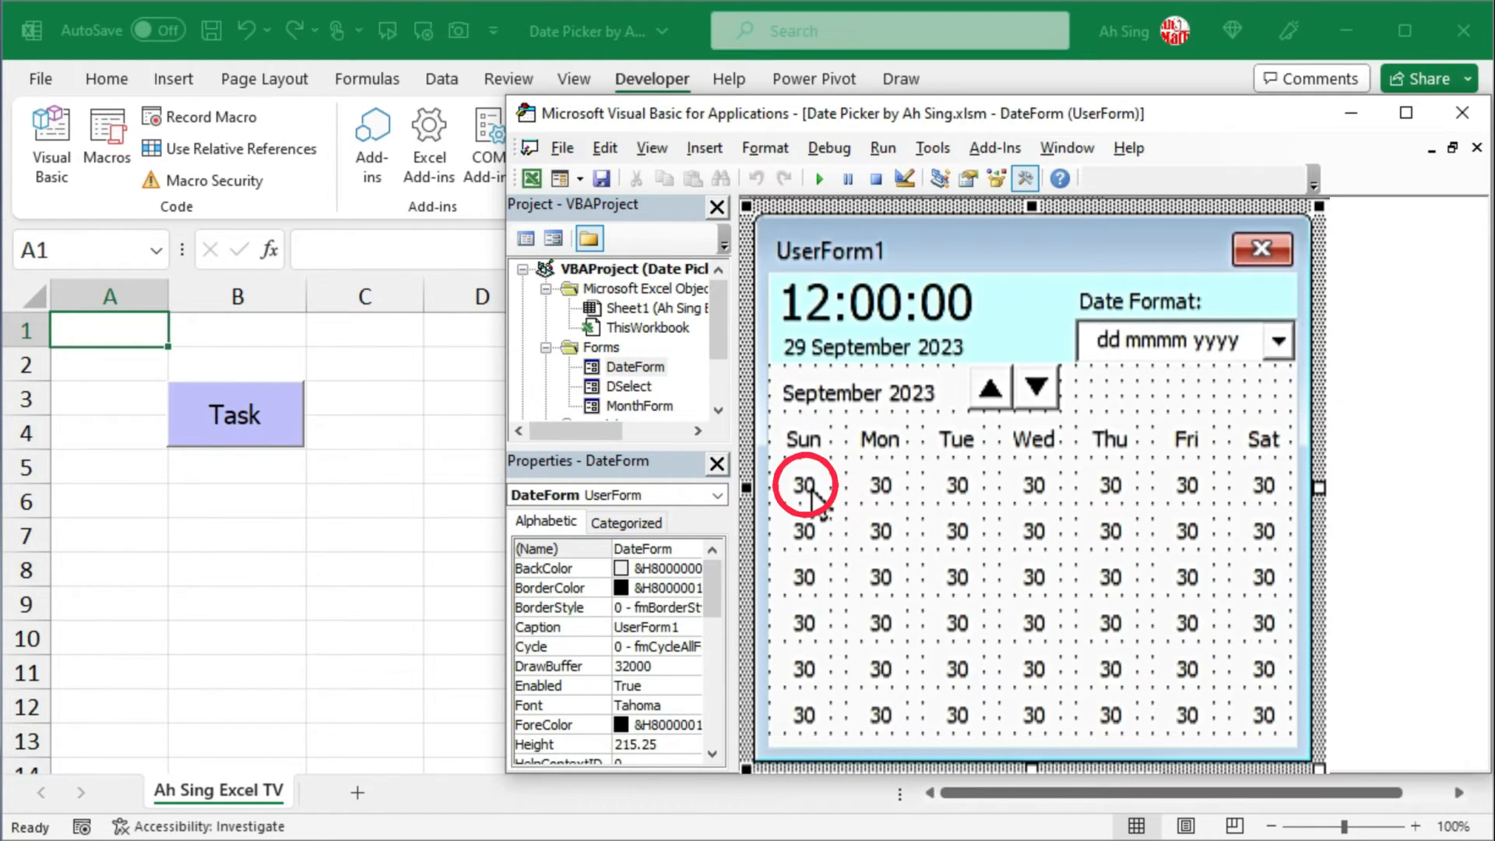
double_click(804, 486)
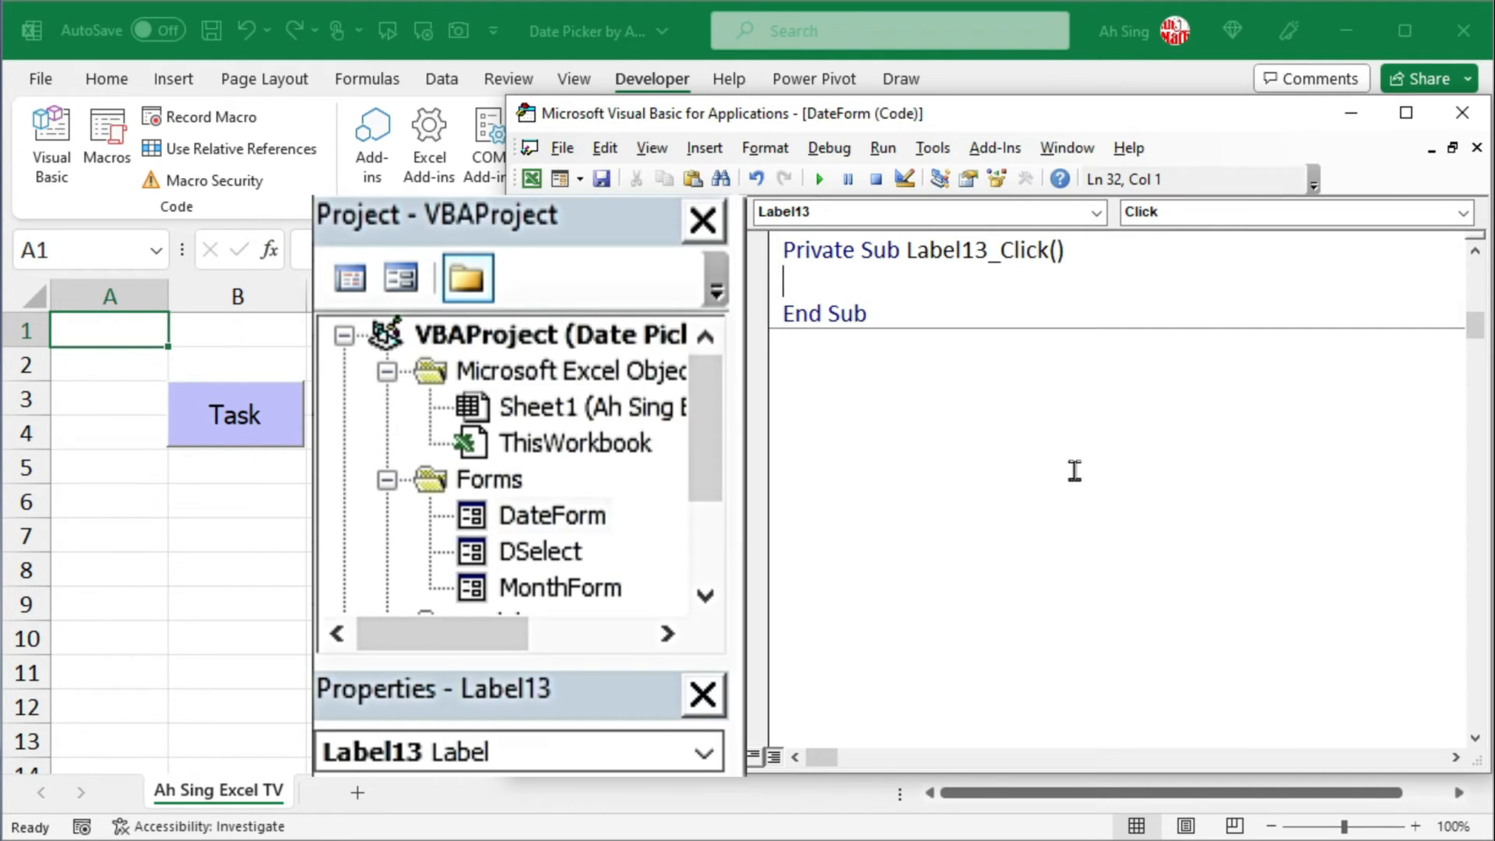
text(DSelect.)
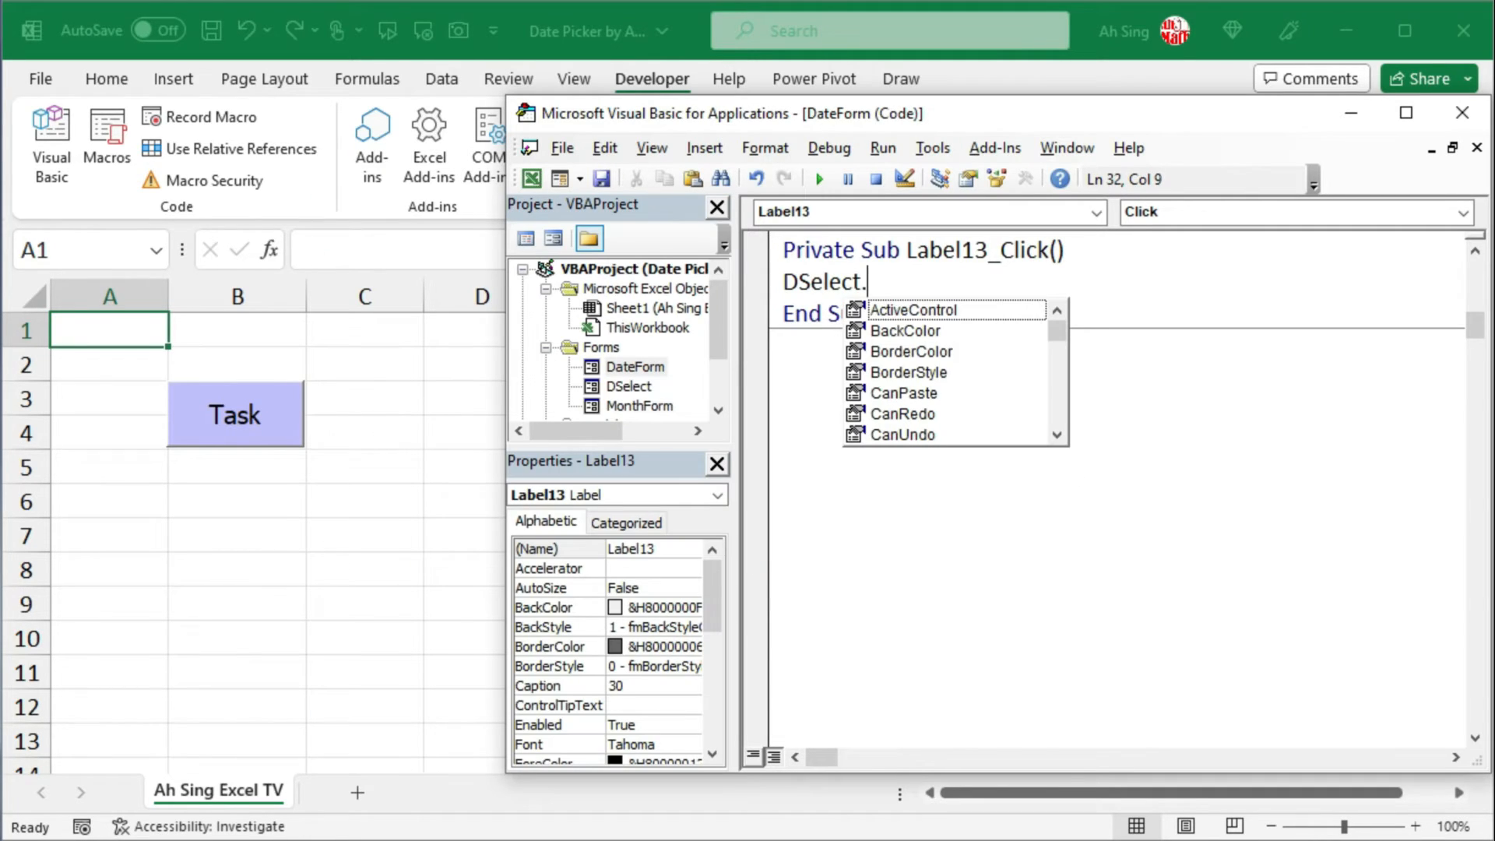
text(activecon)
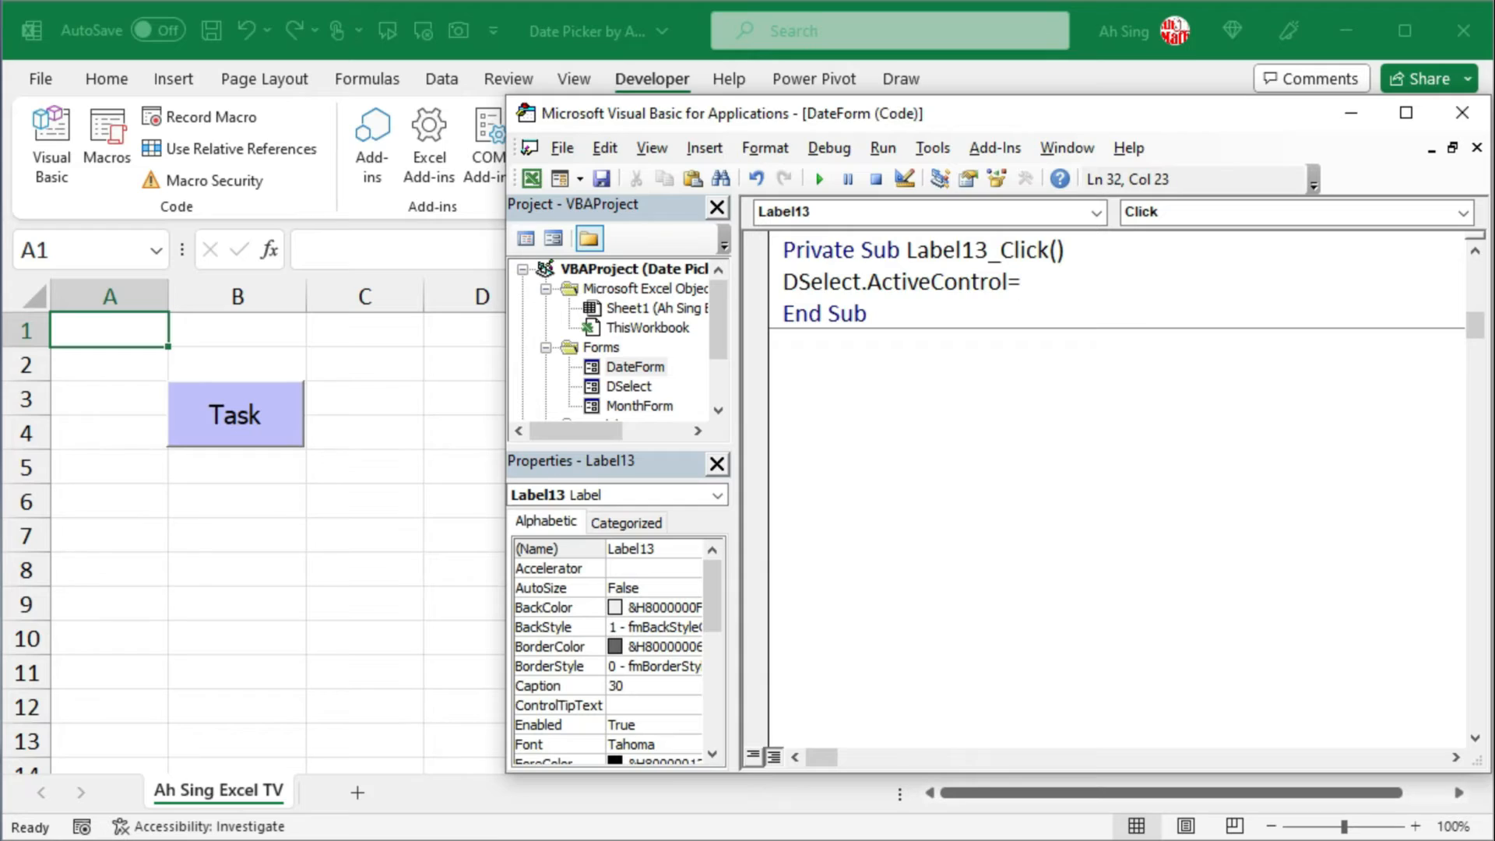
text((Me.Label13 & " " & Me.Label5, Me.ComboBox1))
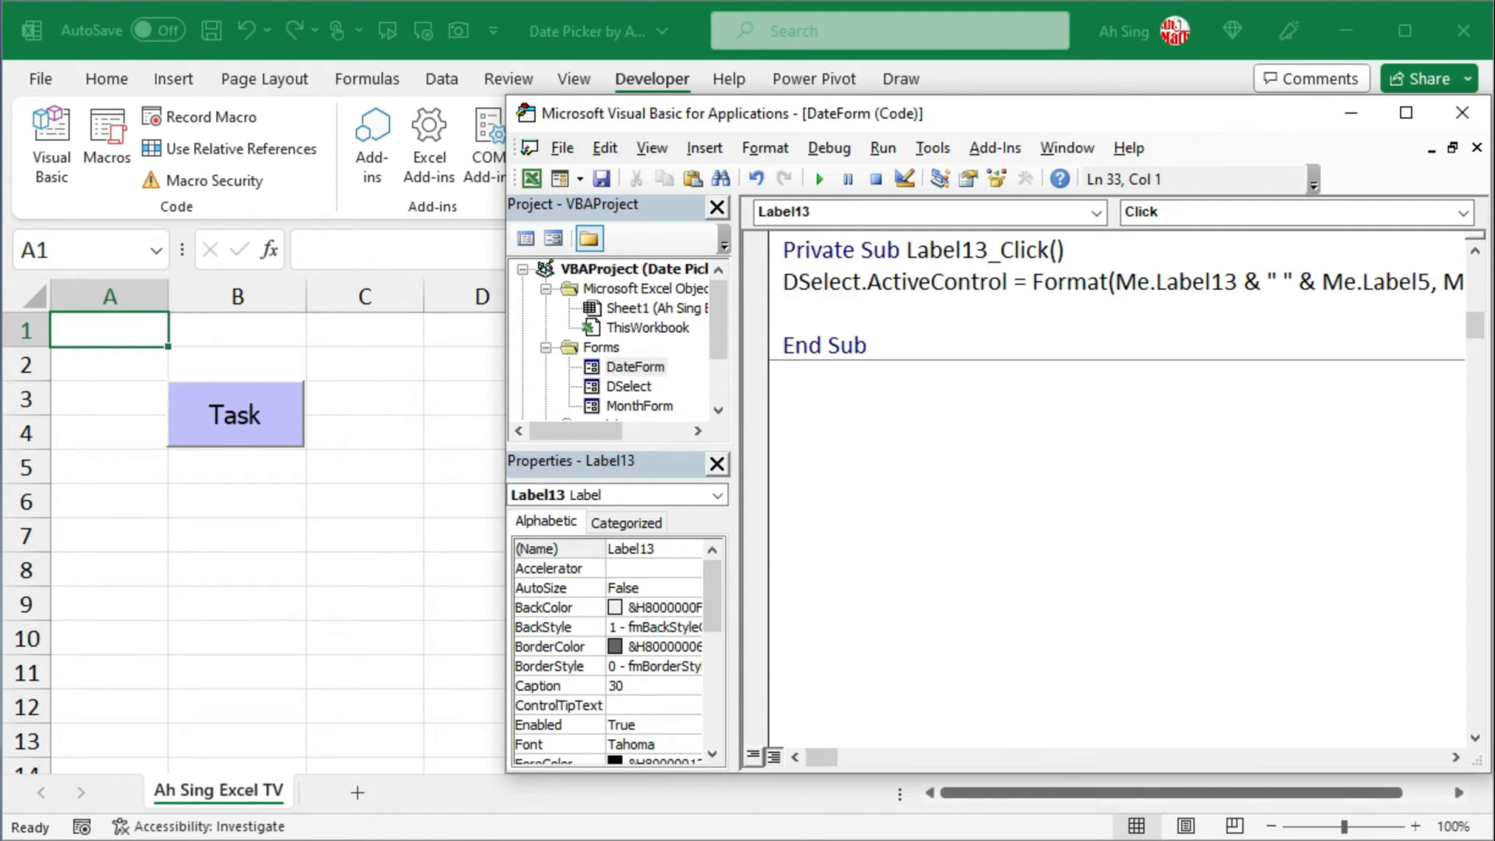
text(unload)
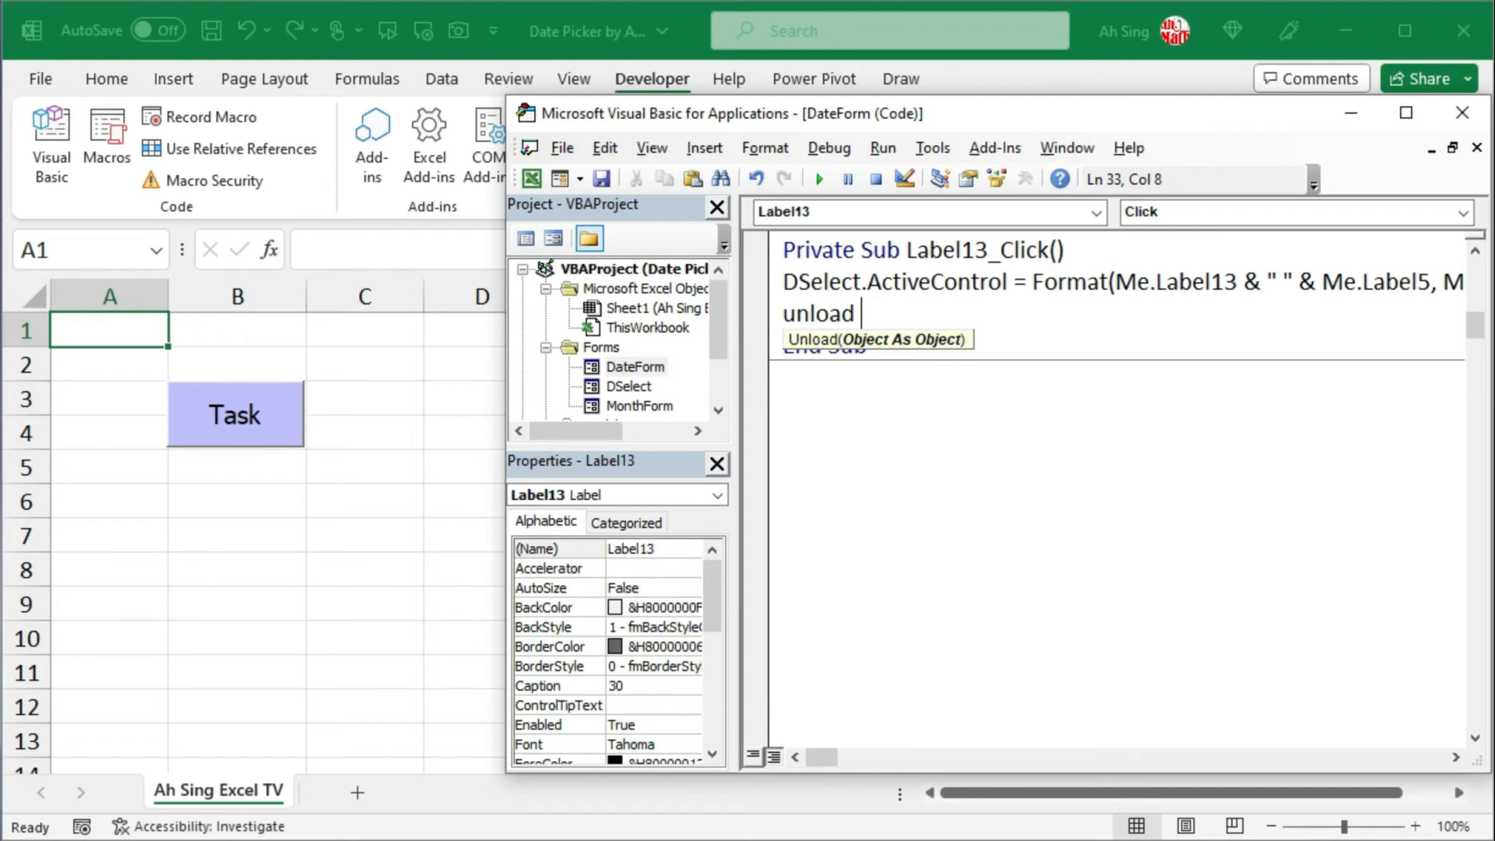
text(me)
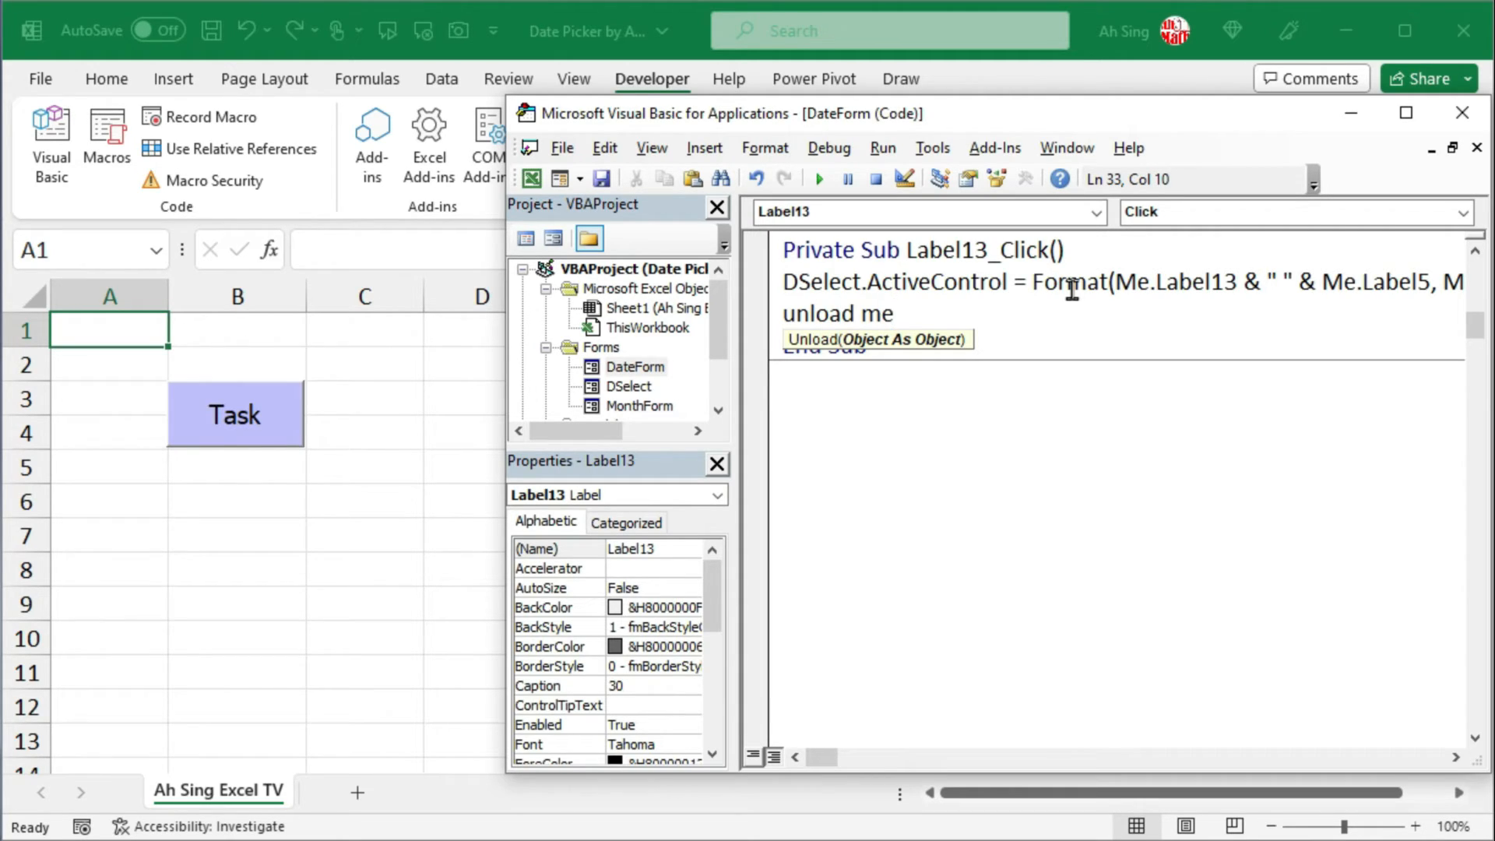
mouse_move(533, 179)
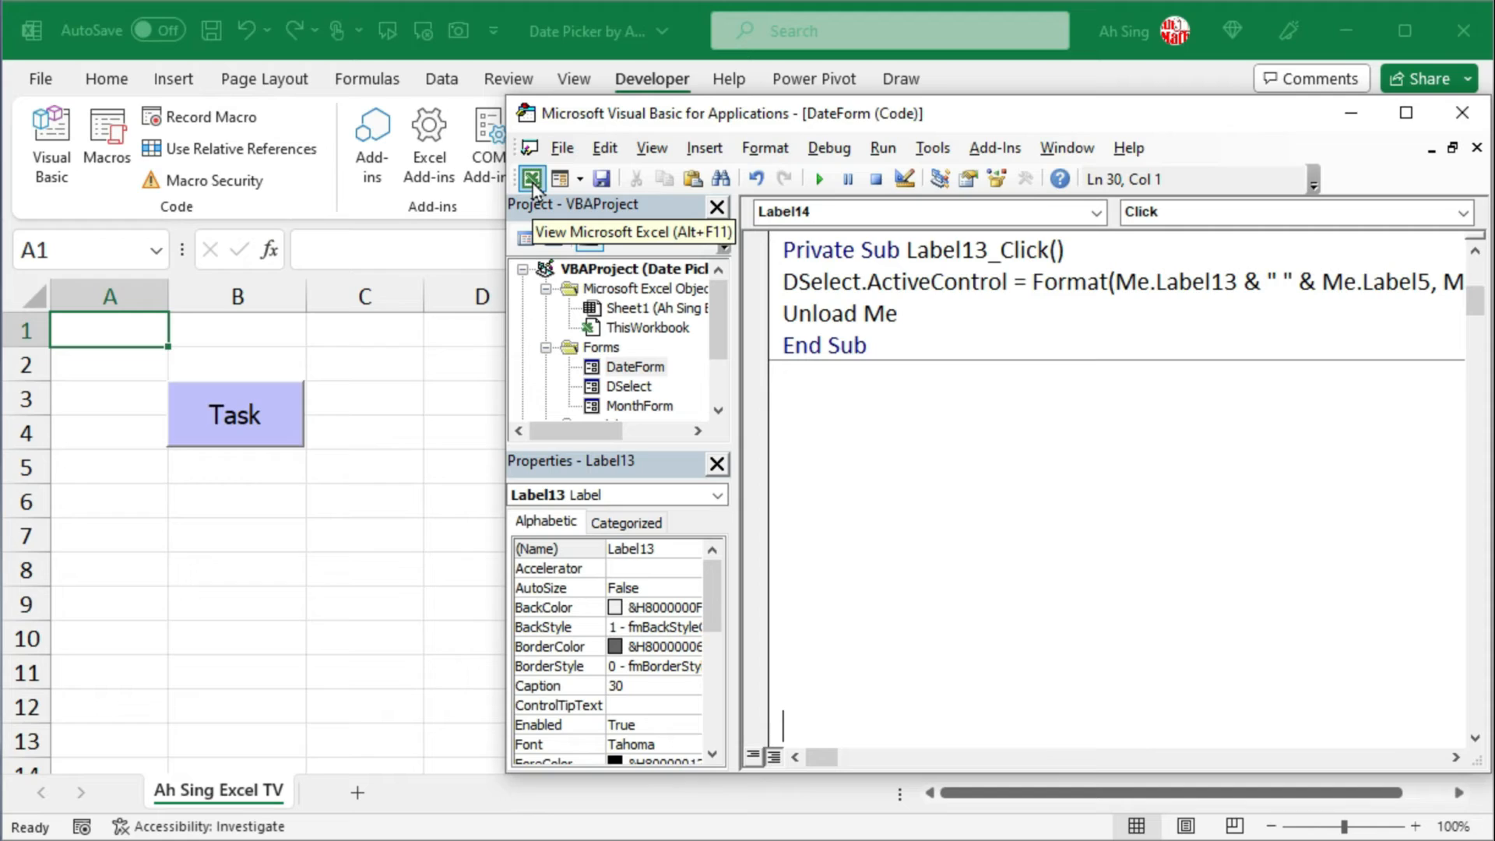
Launch the Task form and pick 03 October 2023 as the Start date from the picker
click(532, 179)
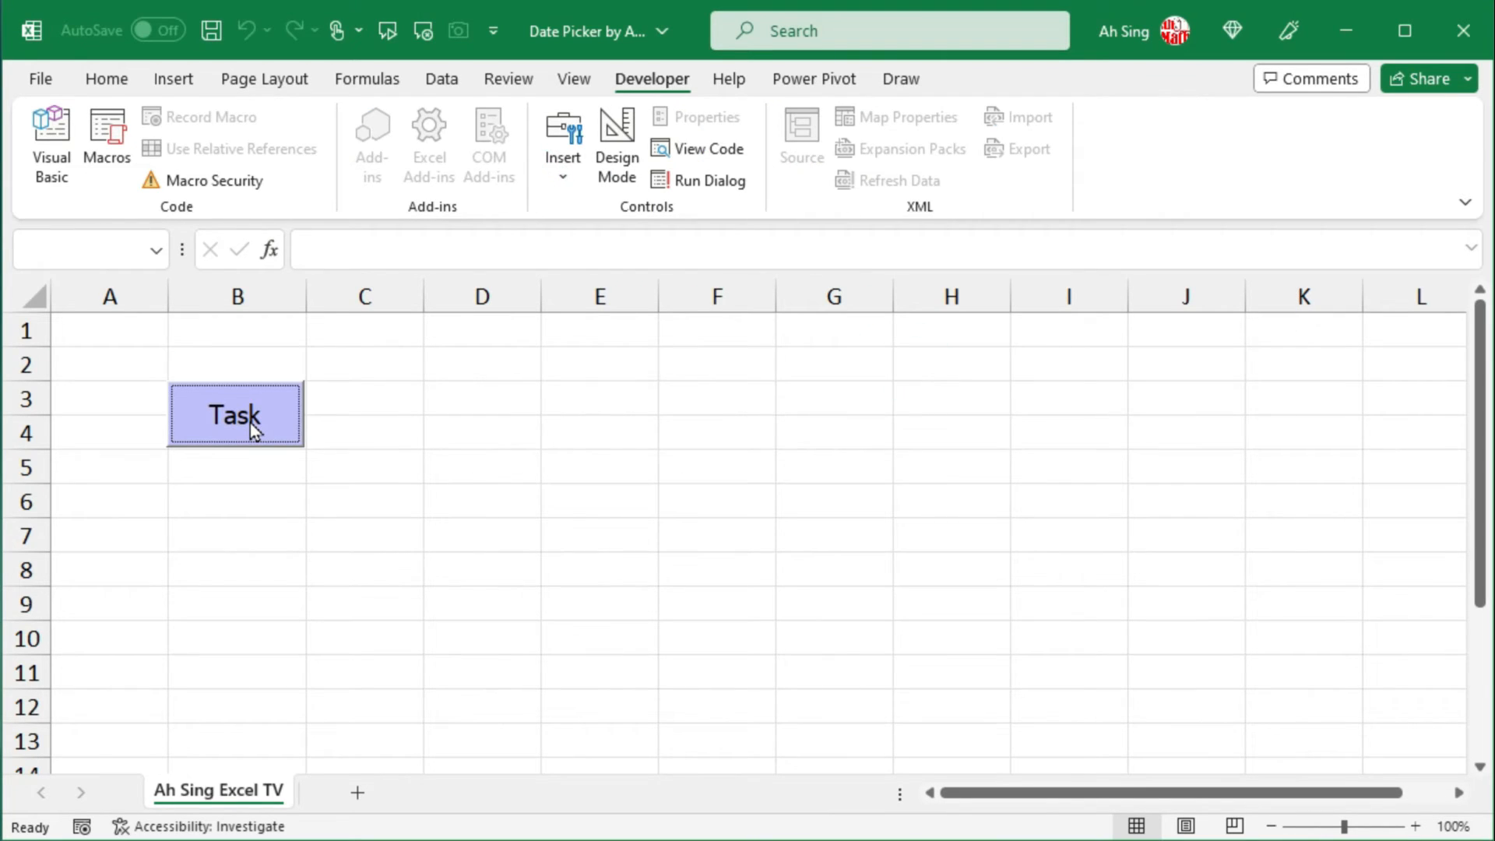
click(235, 415)
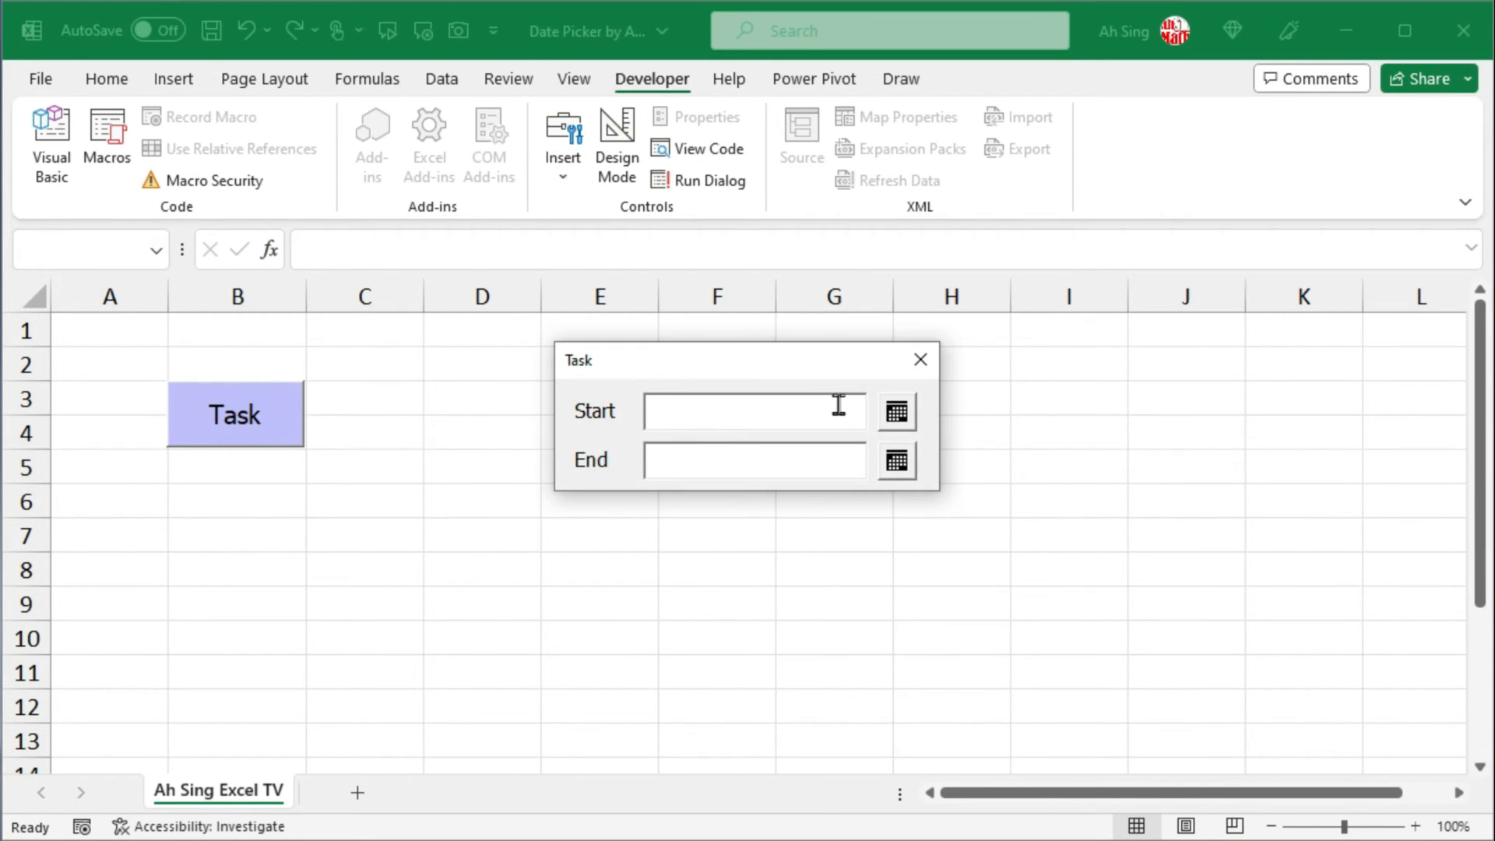
click(894, 411)
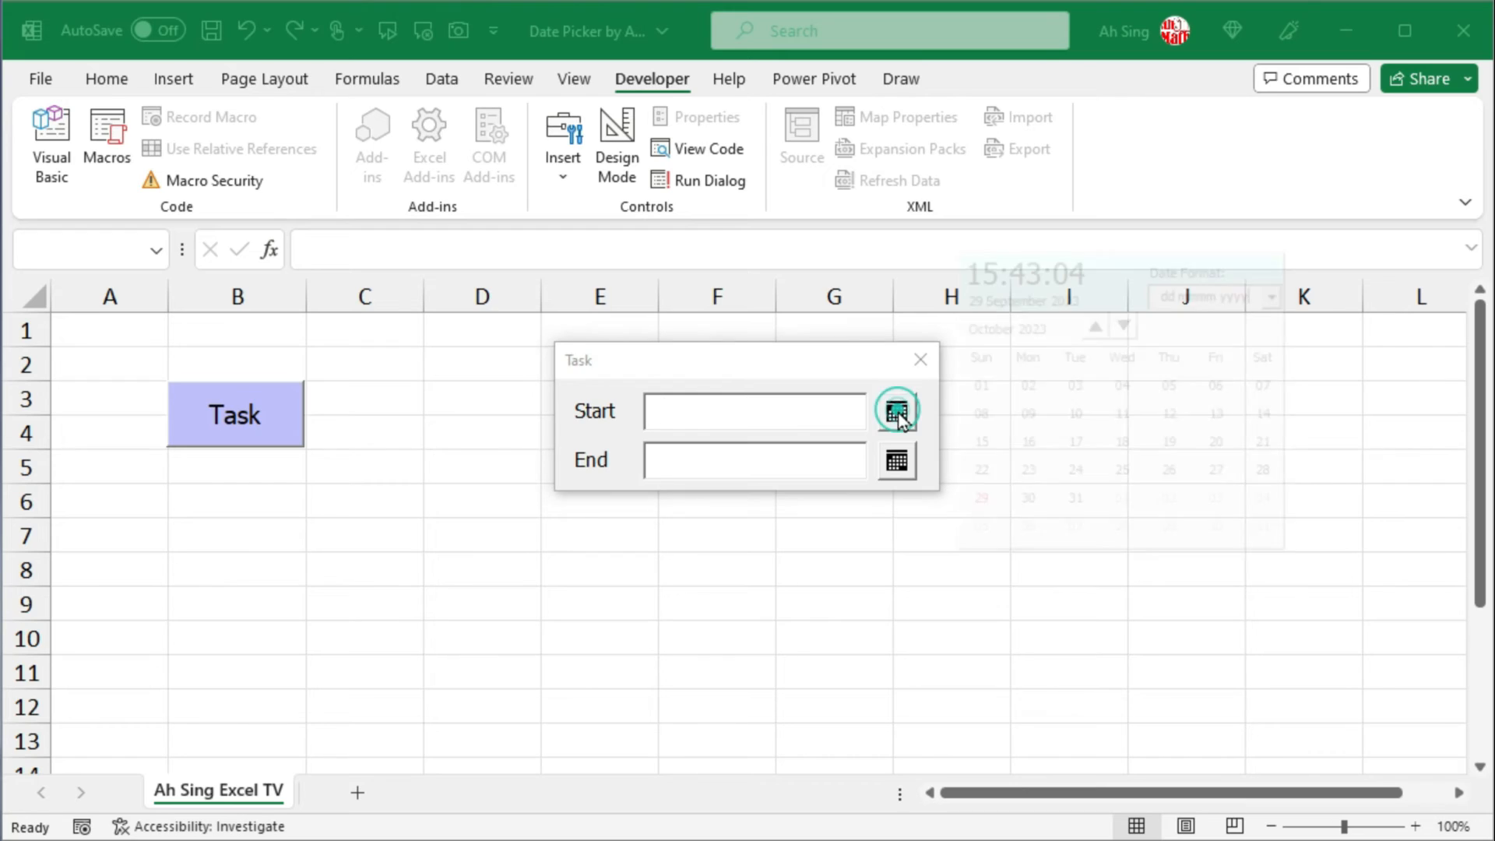
click(895, 409)
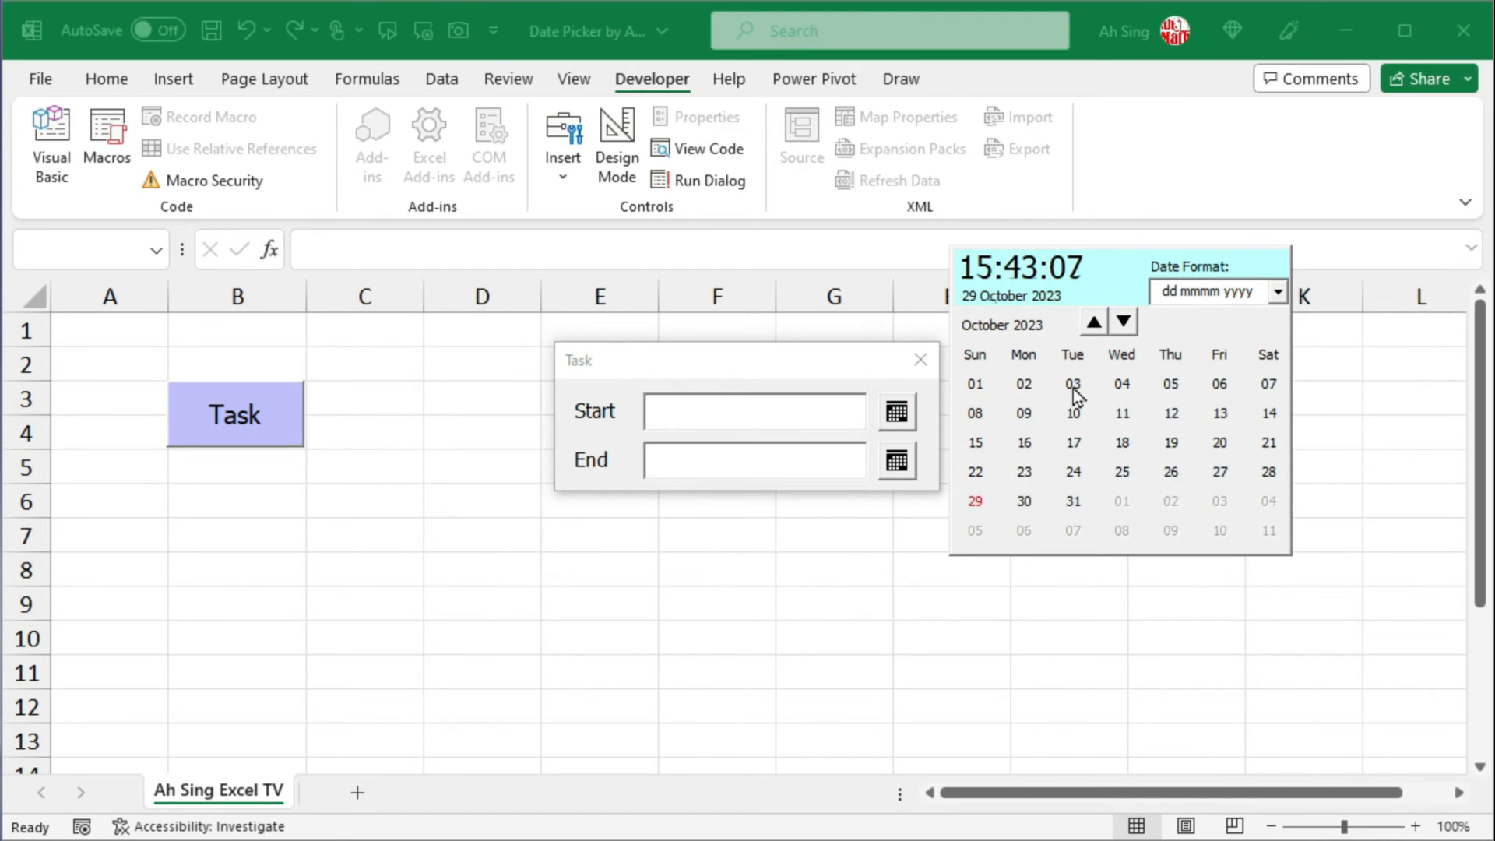
click(1072, 383)
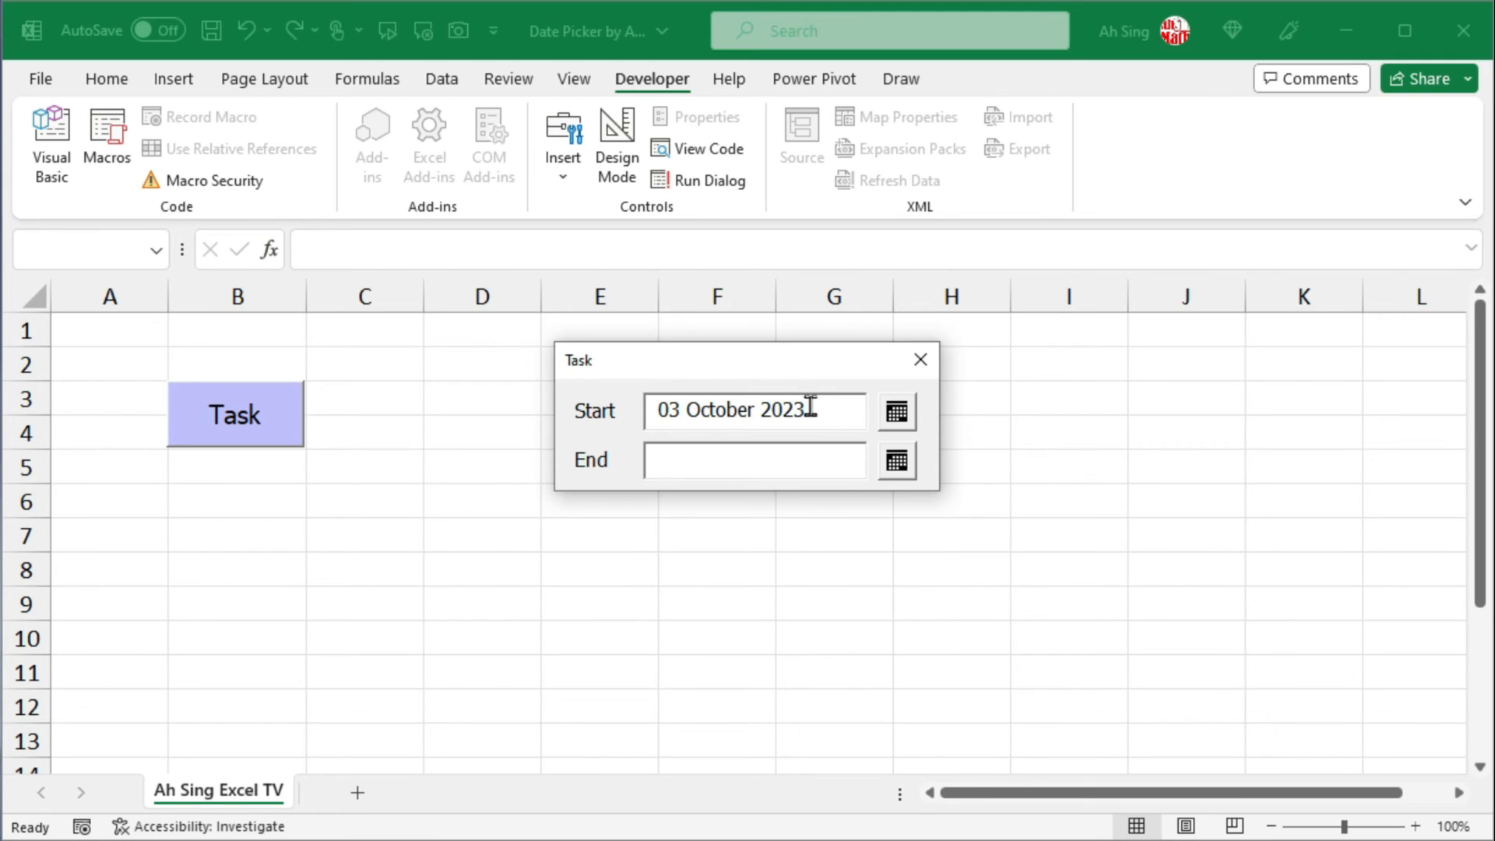
mouse_move(894, 449)
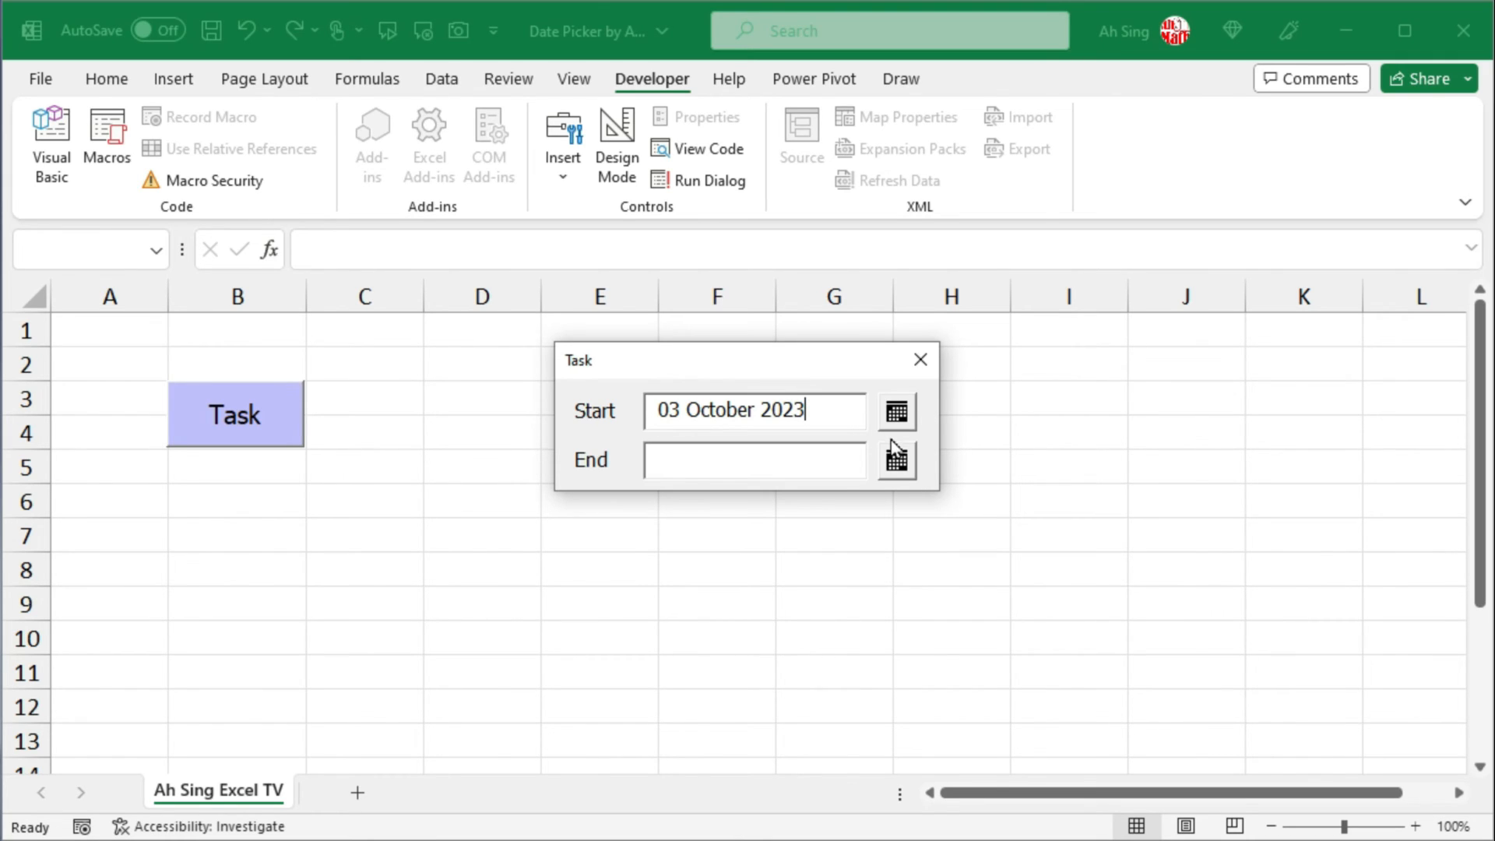
Pick 19 October 2023 as the End date from the picker
click(894, 460)
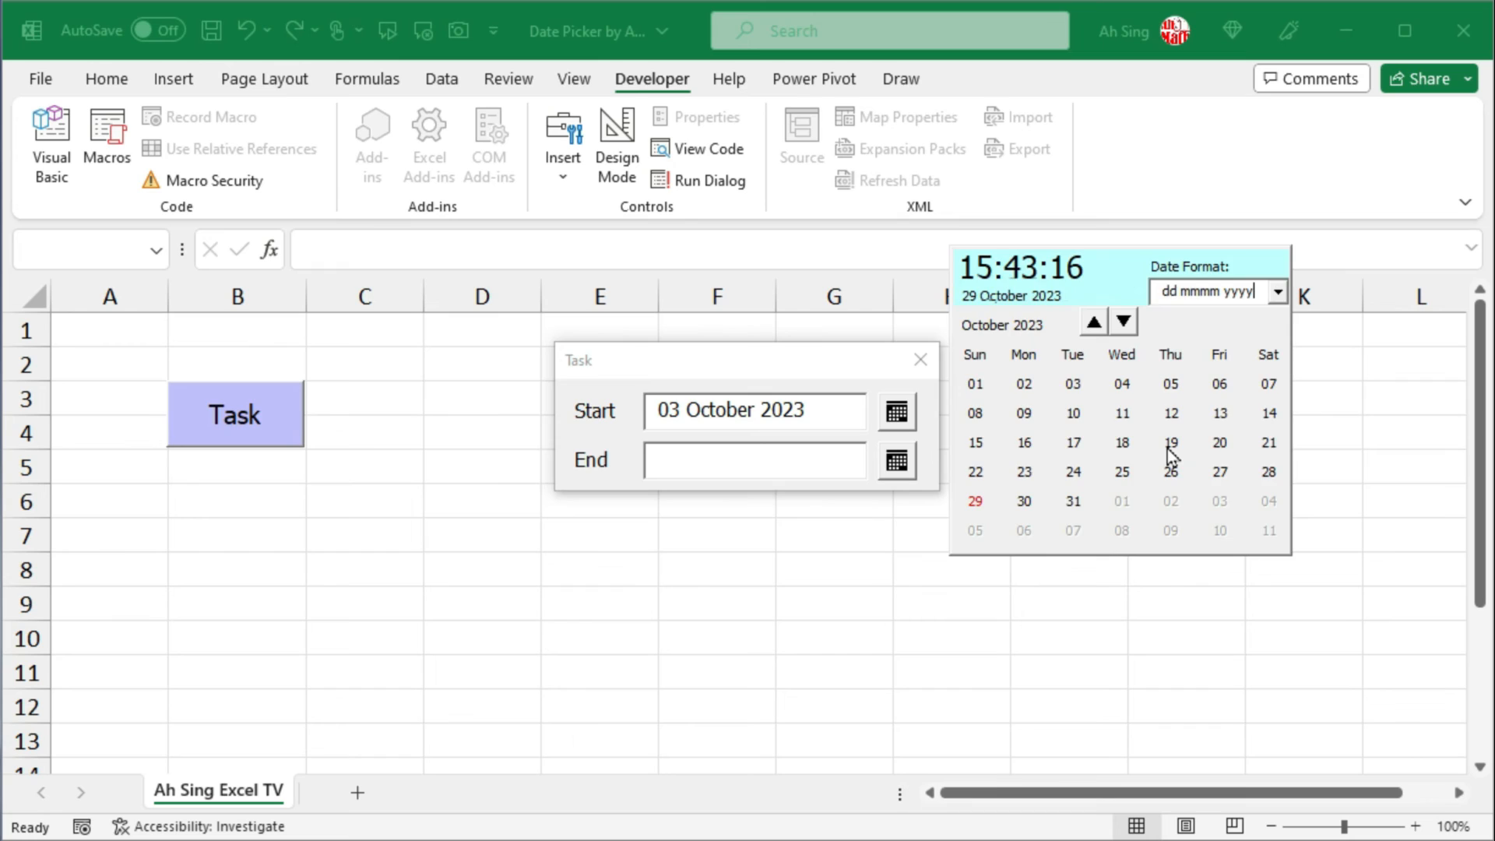
click(1172, 440)
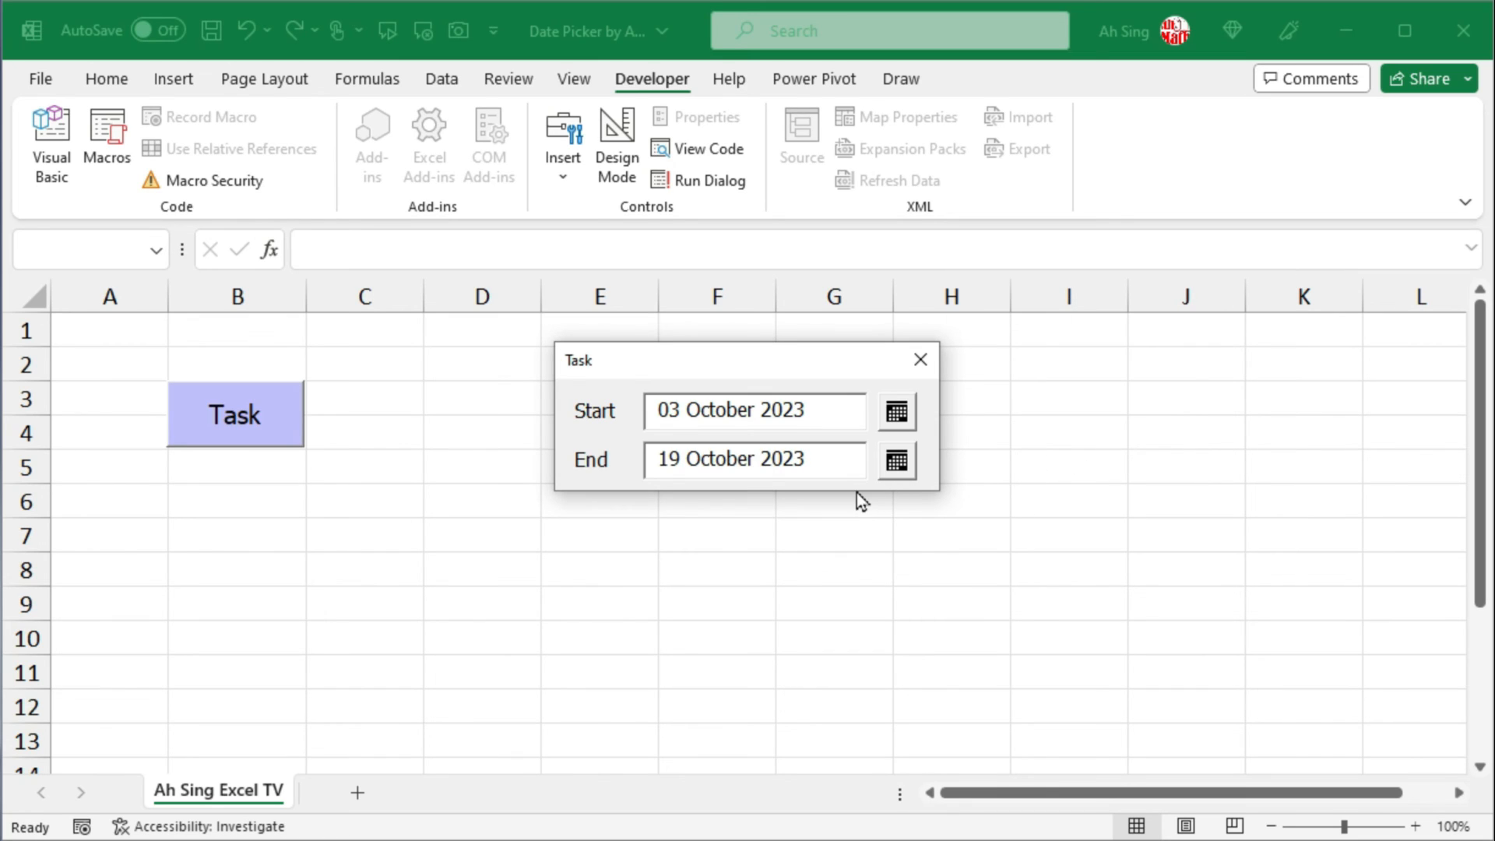